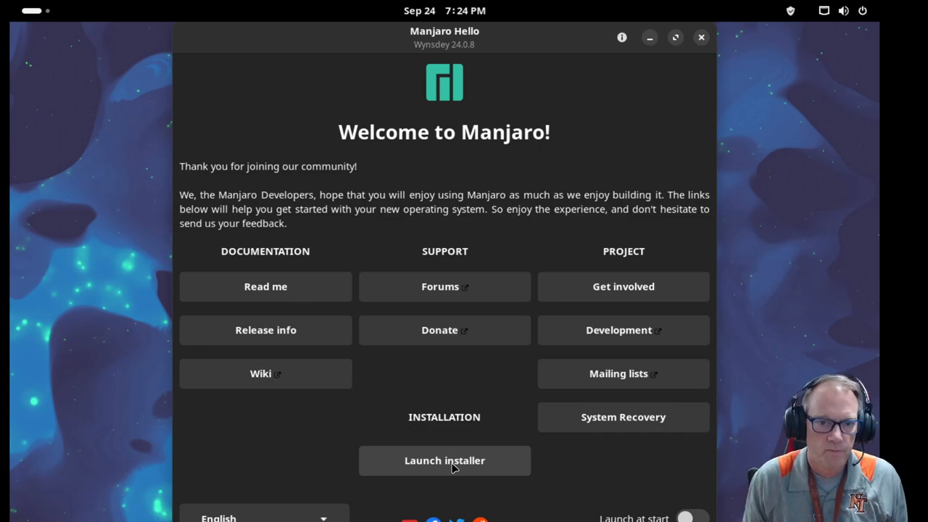
Launch the installer and accept American English and the default keyboard layout.
left_click(444, 462)
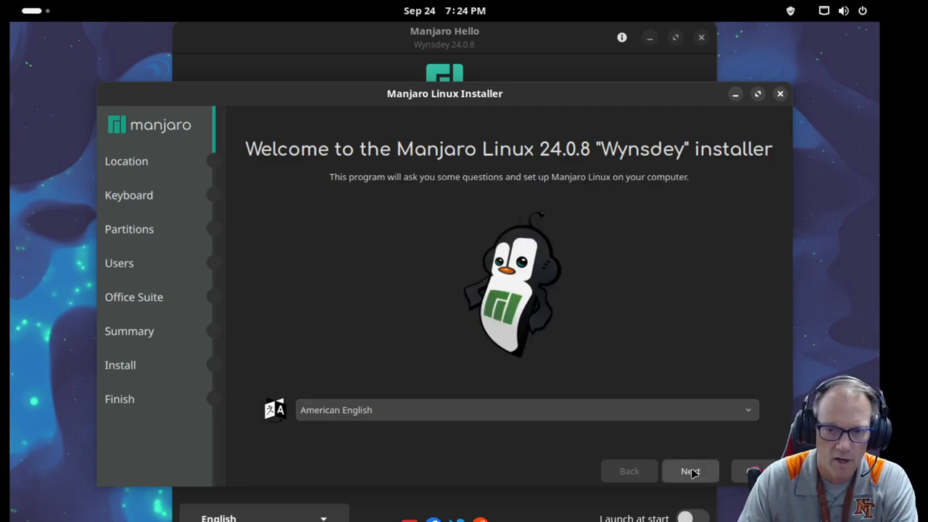
left_click(690, 470)
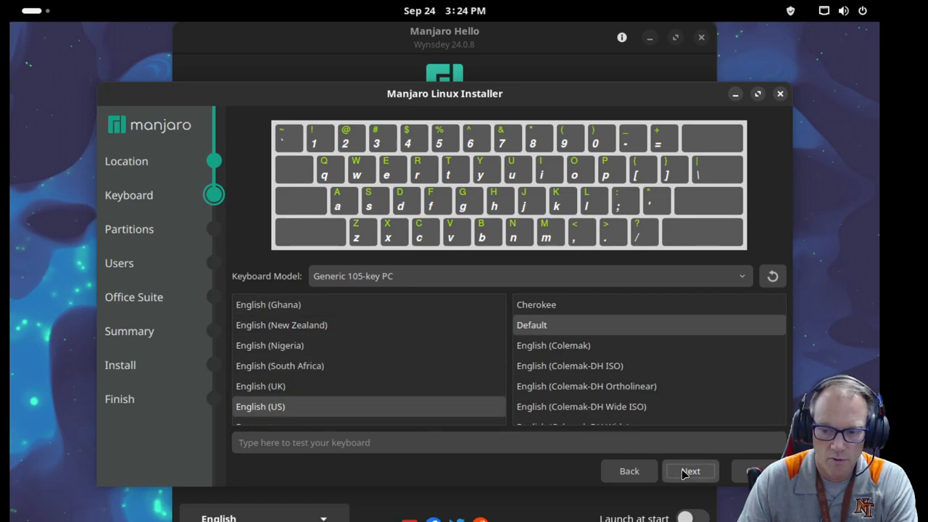
left_click(691, 469)
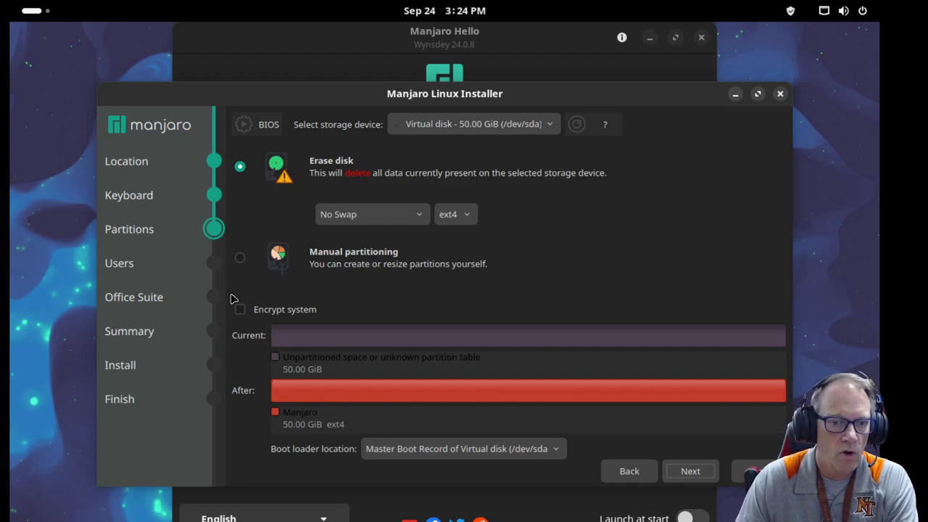
mouse_move(451, 181)
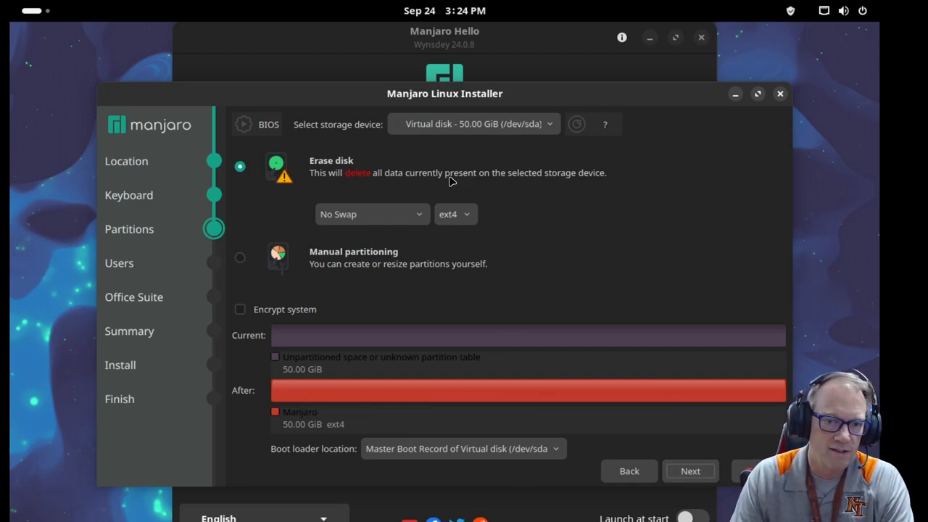
mouse_move(376, 185)
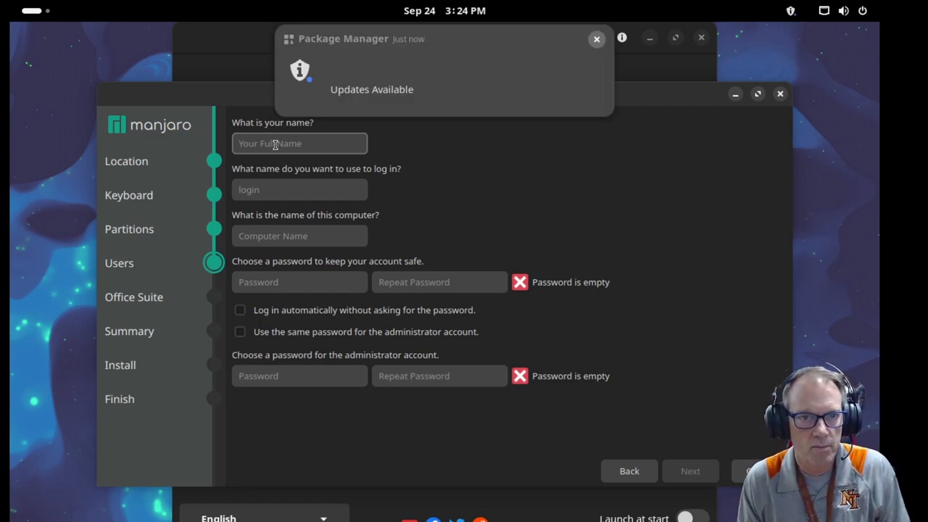
Name the account 'user' and enable automatic login with a shared administrator password.
left_click(299, 144)
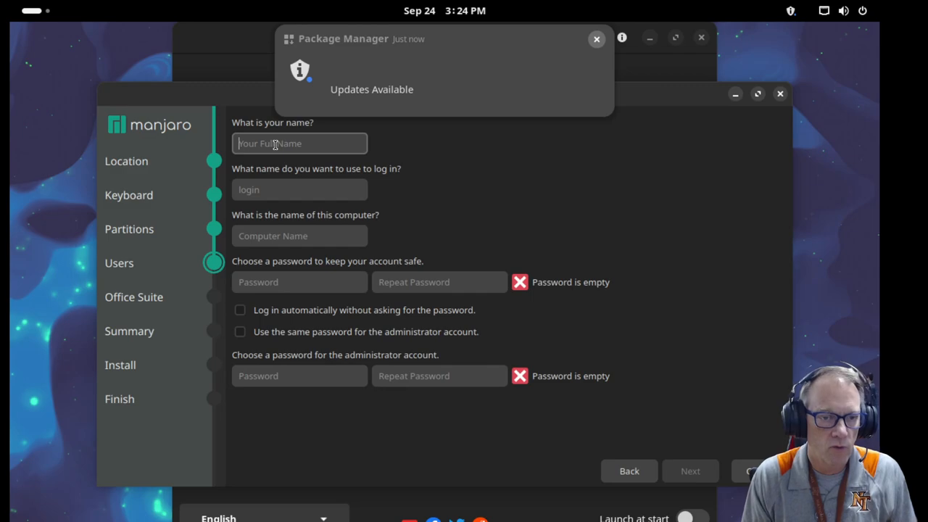
type("user")
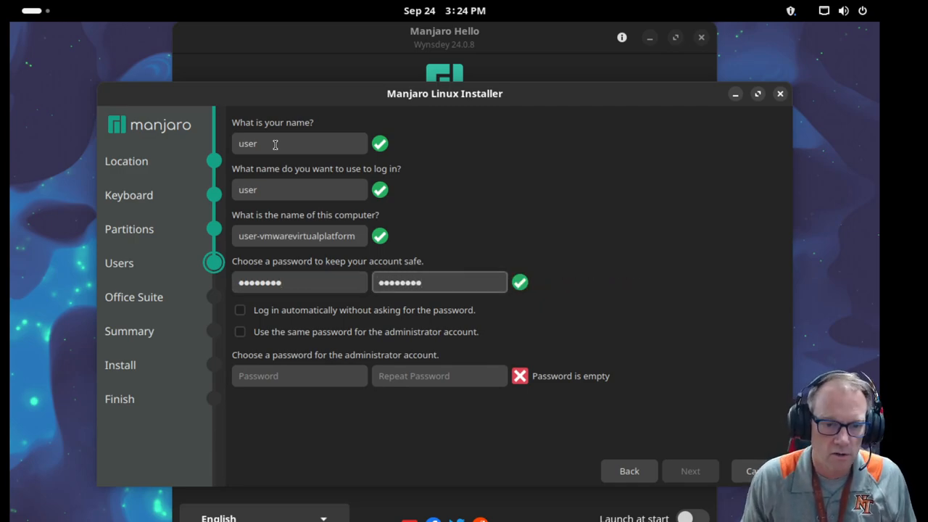
left_click(241, 310)
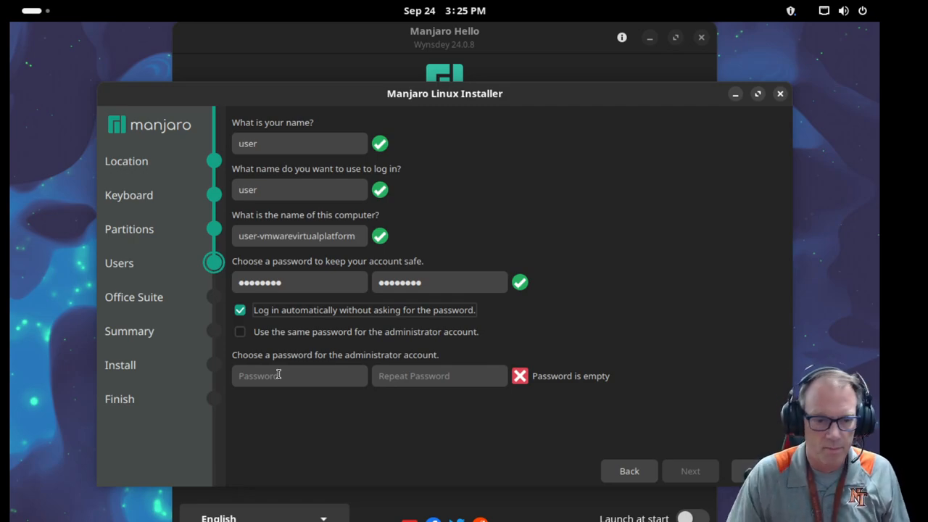
left_click(240, 331)
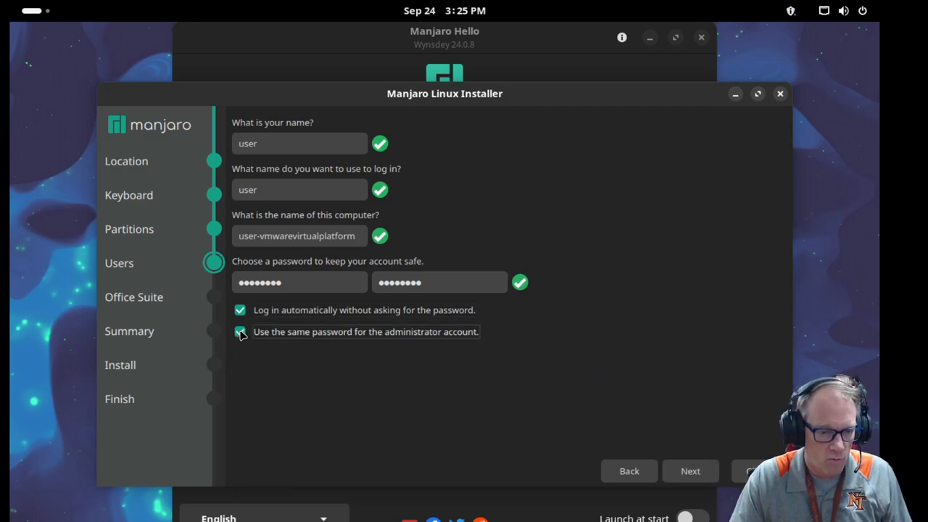
left_click(241, 331)
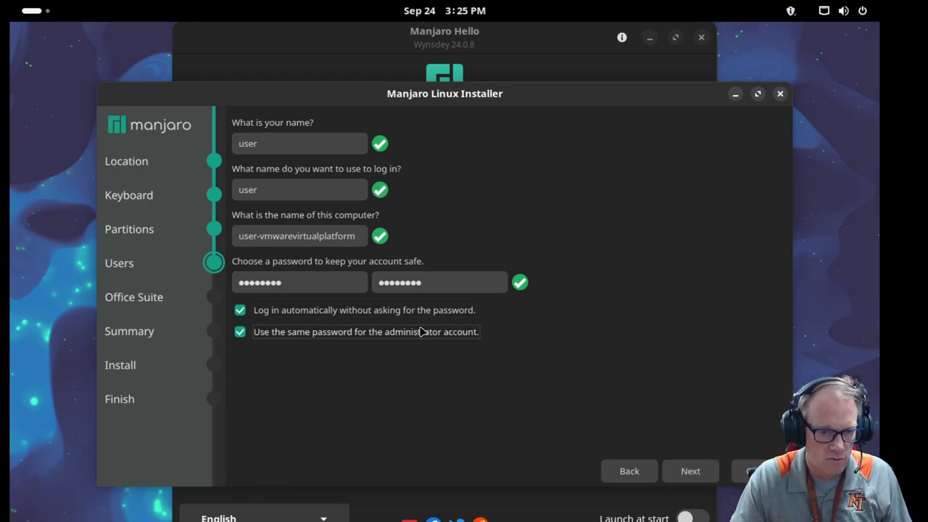
mouse_move(363, 372)
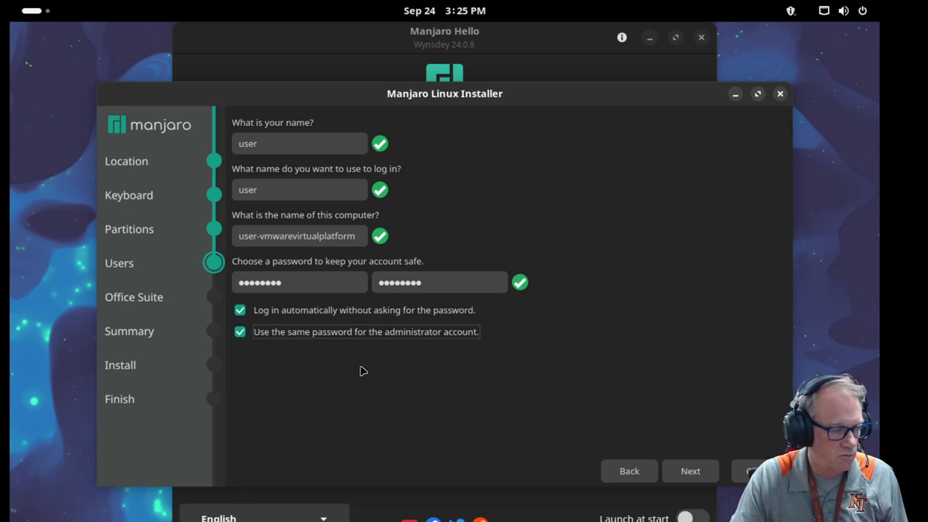
mouse_move(407, 362)
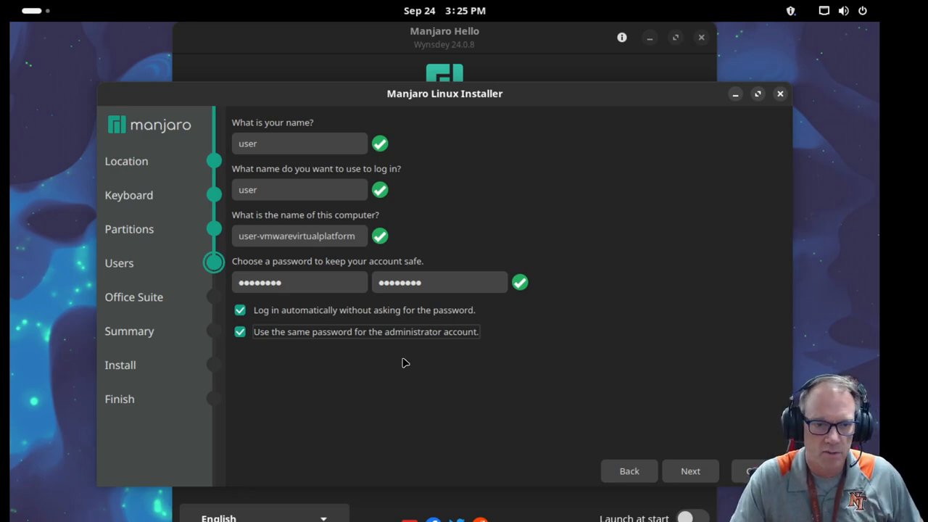
Enter the account password and continue to the office suite choice.
left_click(299, 143)
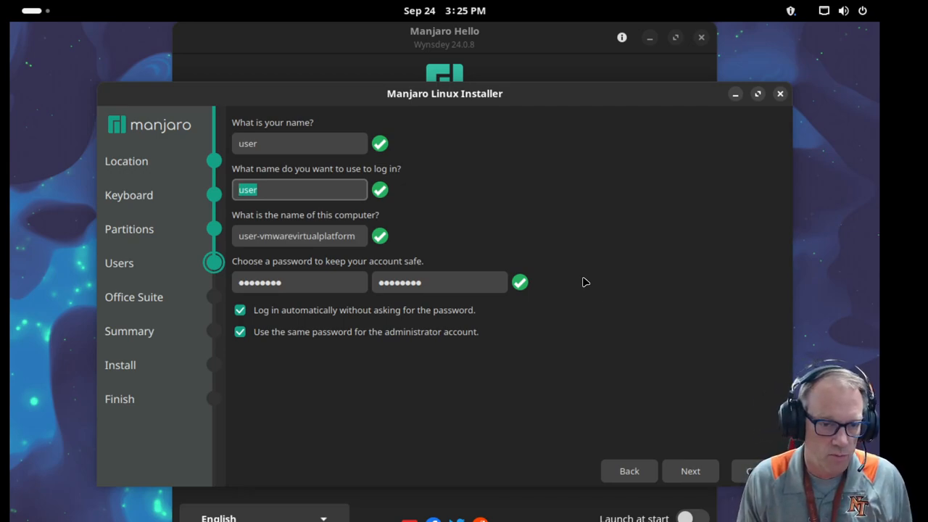
left_click(298, 281)
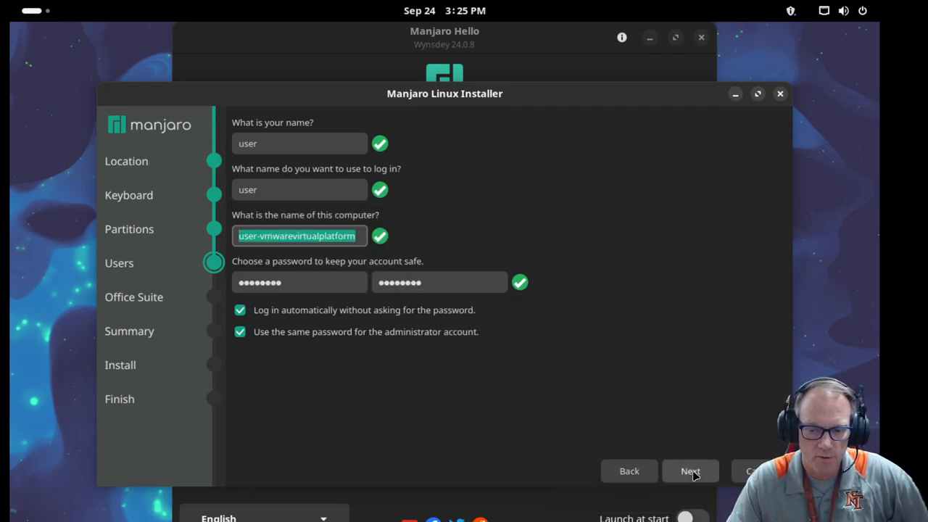
left_click(690, 470)
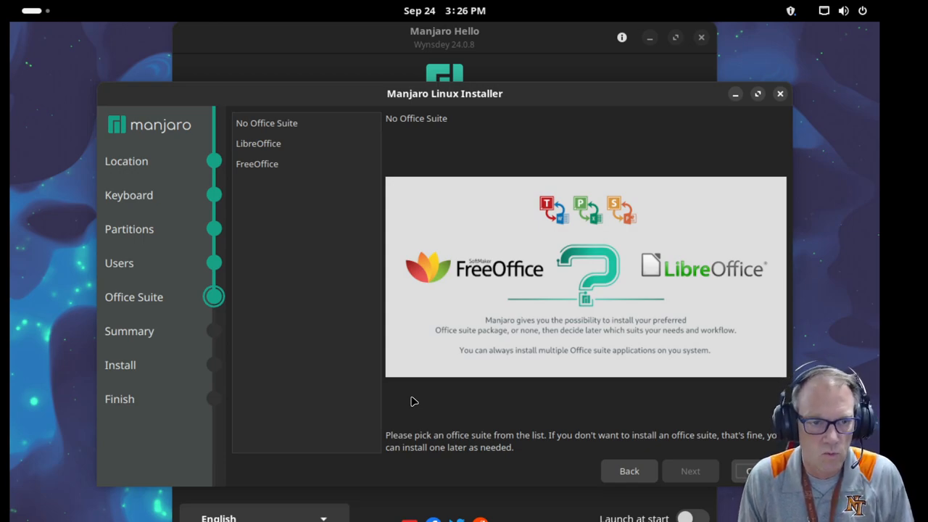
Review No Office Suite, LibreOffice and FreeOffice descriptions and settle on FreeOffice.
left_click(267, 122)
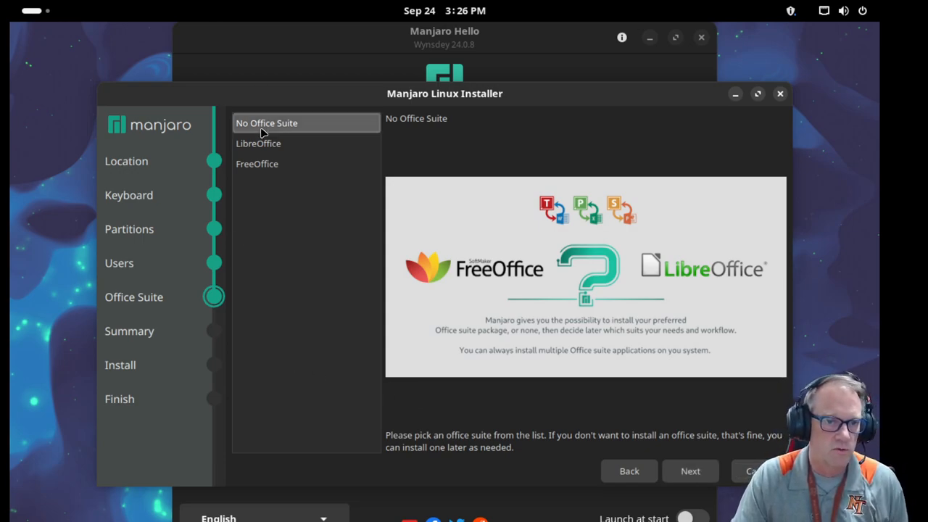
left_click(258, 144)
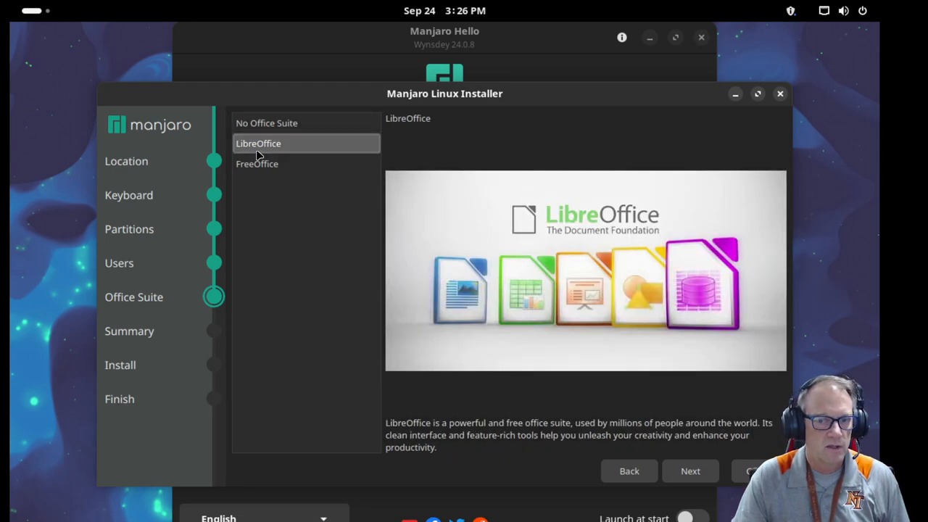
left_click(257, 163)
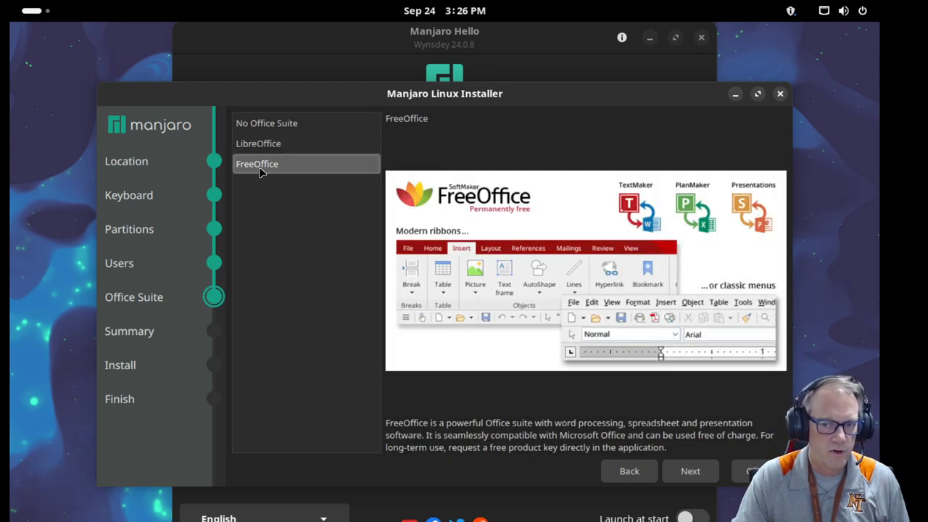
left_click(258, 144)
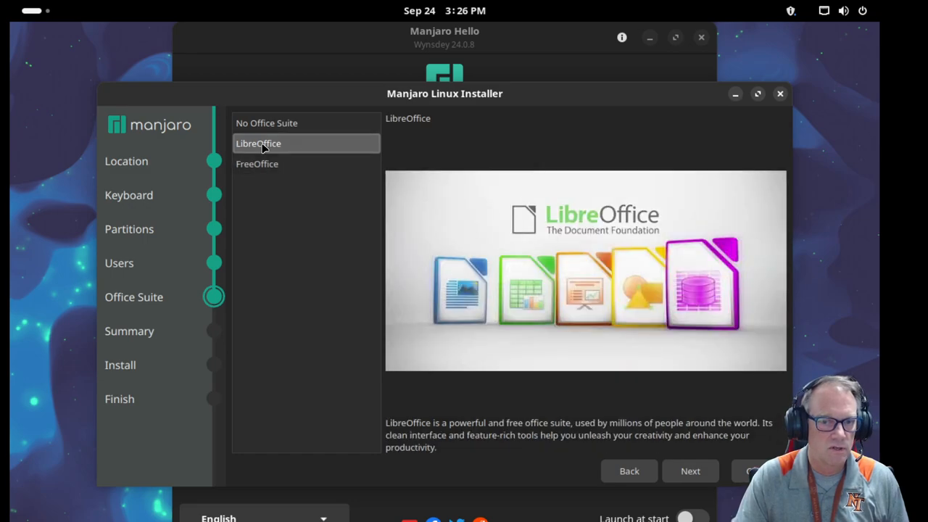
left_click(257, 163)
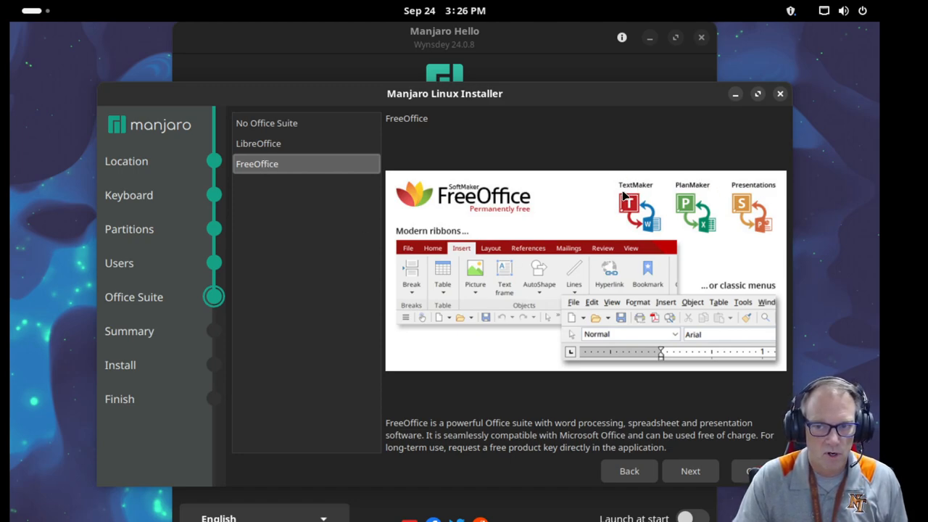
mouse_move(693, 192)
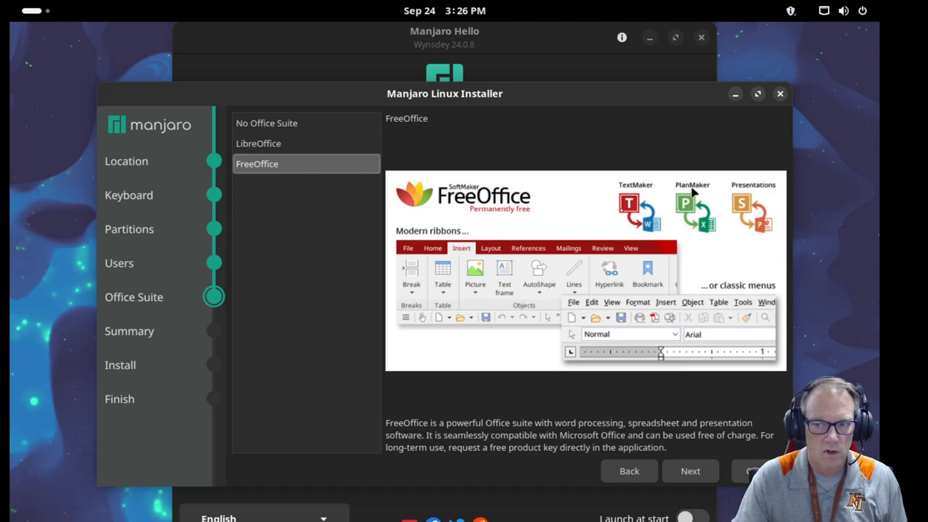
mouse_move(755, 231)
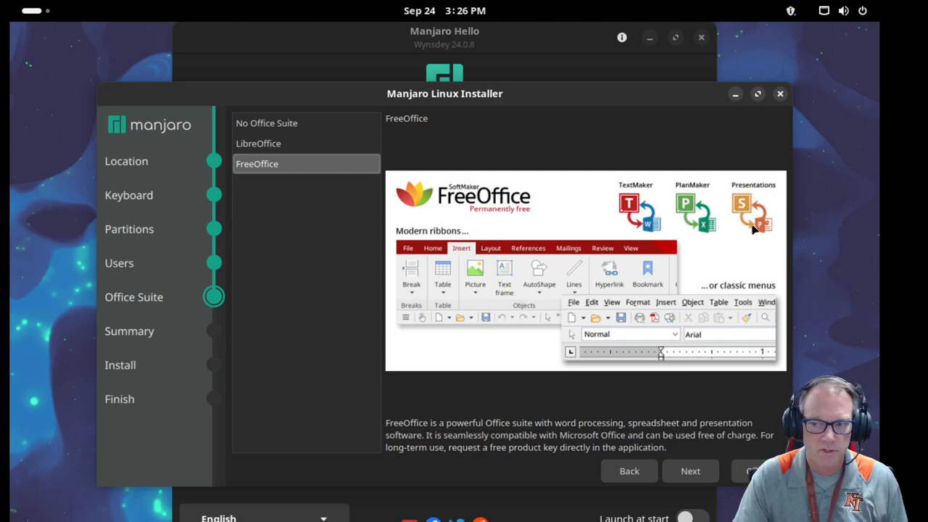
mouse_move(704, 245)
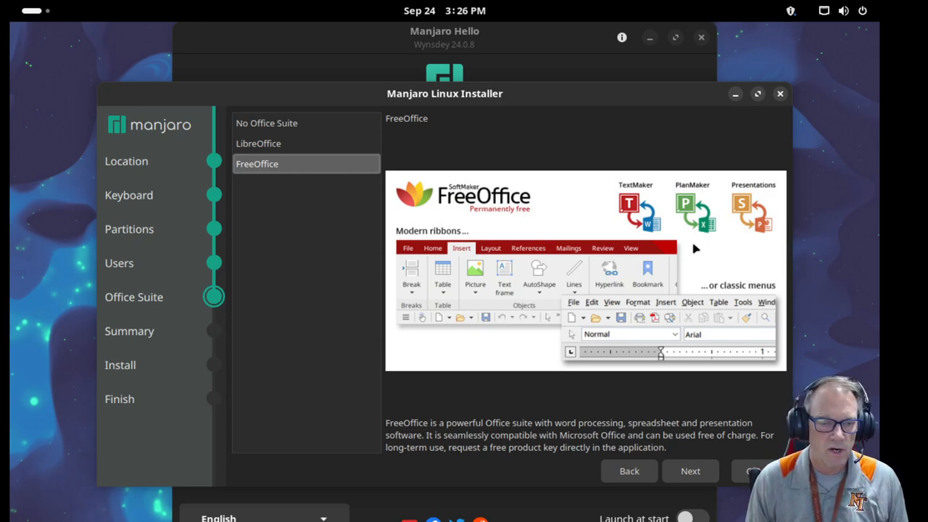
mouse_move(153, 225)
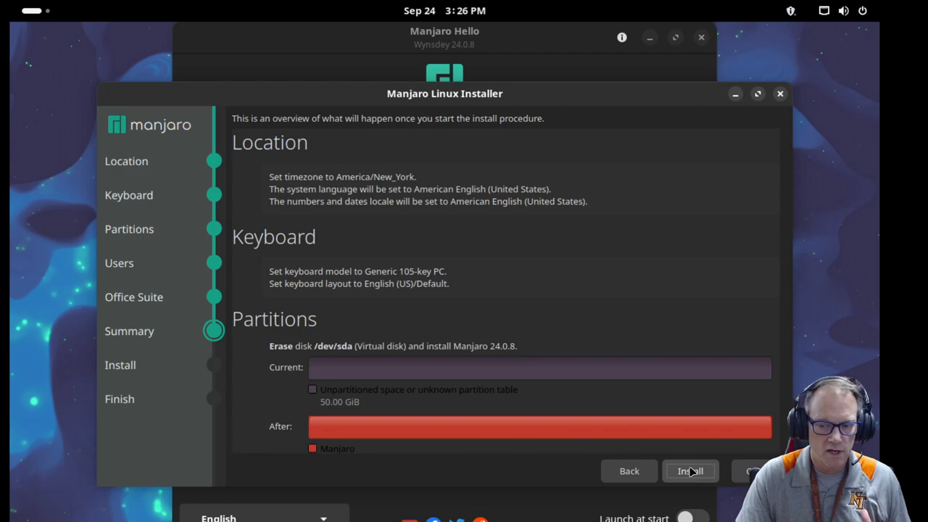
Begin the installation and confirm erasing the disk to install Manjaro 24.0.8.
left_click(690, 470)
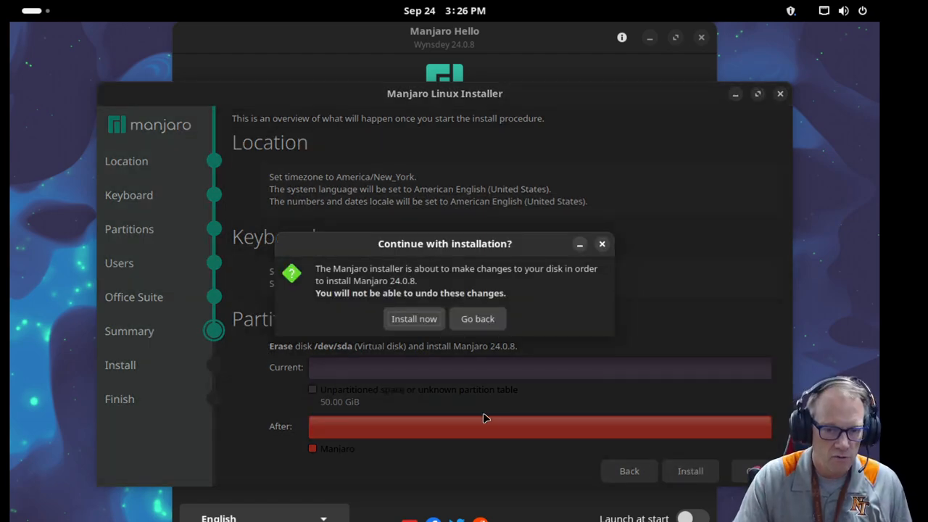
left_click(414, 319)
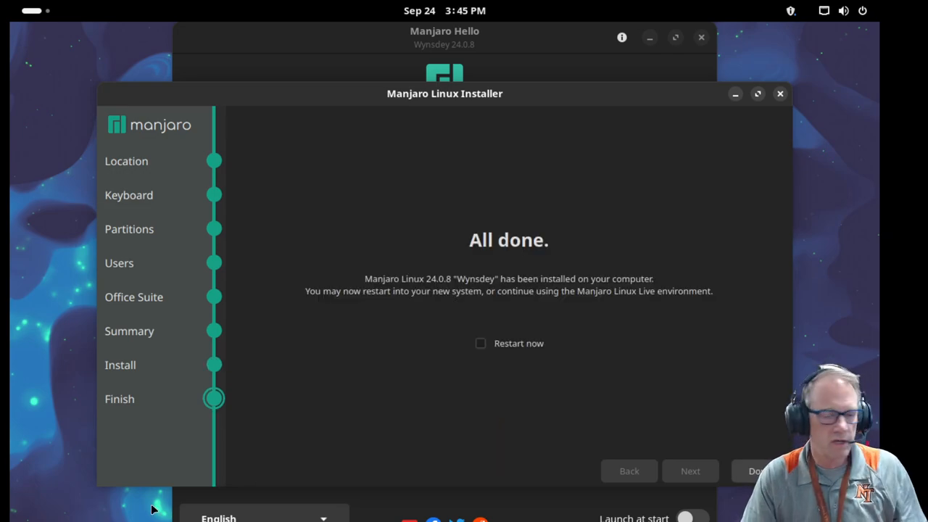
Choose Restart now and close the installer to reboot into the new system.
left_click(480, 342)
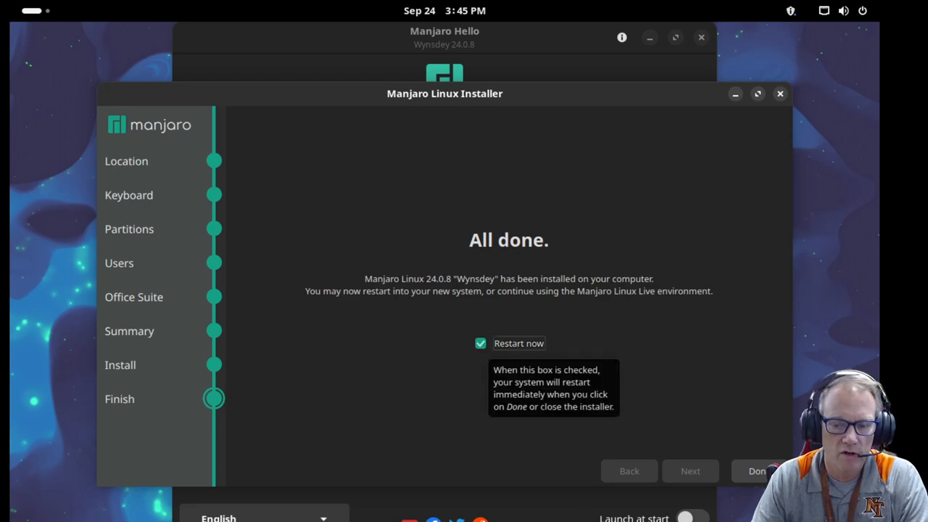
left_click(757, 470)
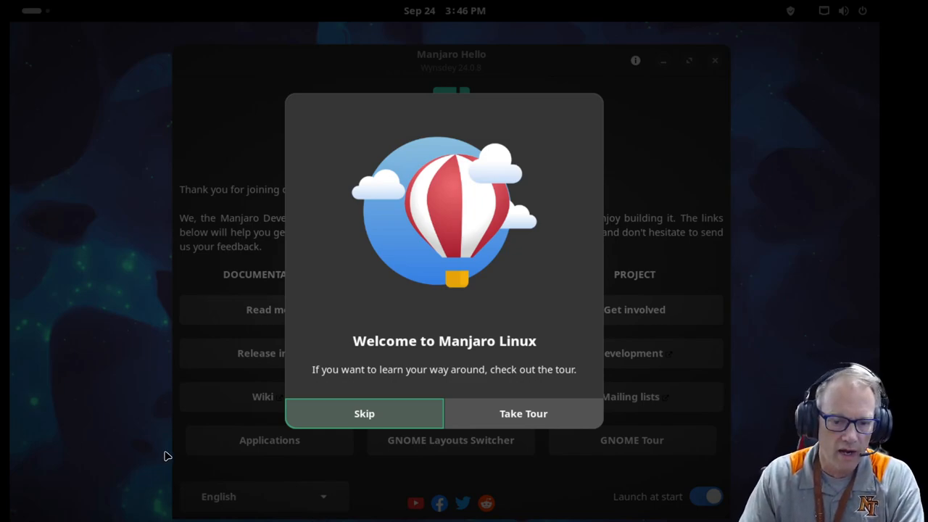
Skip the tour, turn off Launch at start, and close the welcome window.
left_click(364, 413)
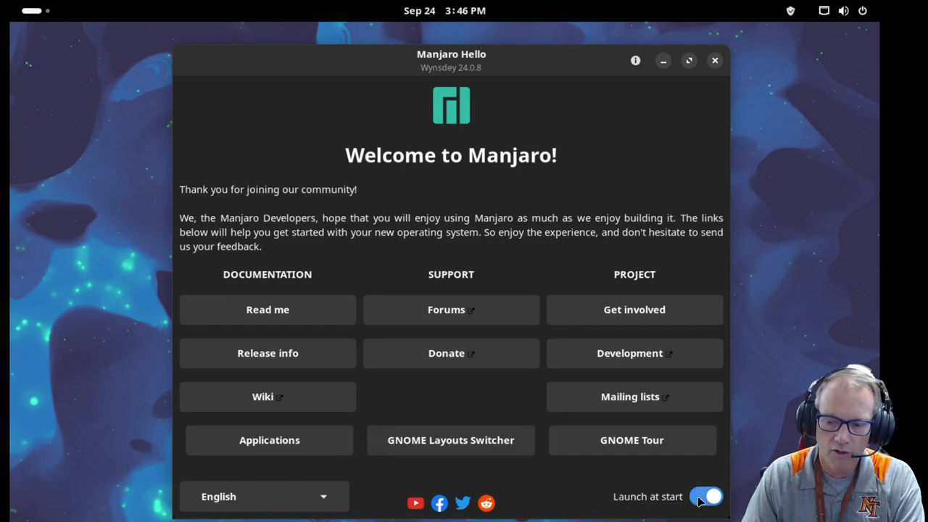
left_click(705, 496)
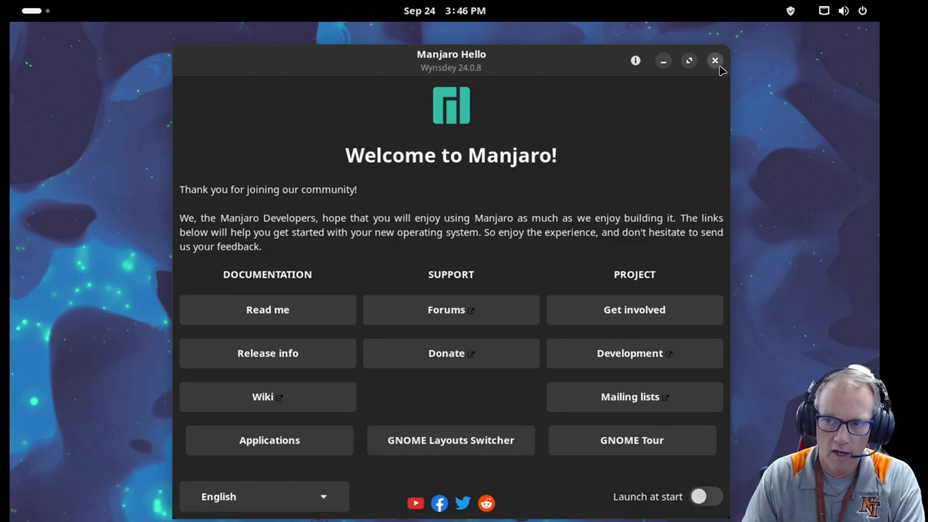
left_click(715, 61)
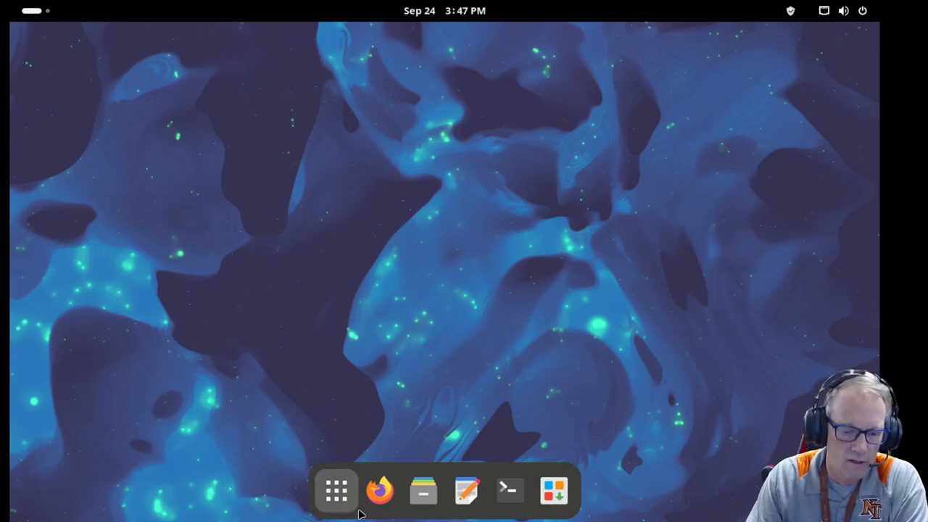
mouse_move(380, 490)
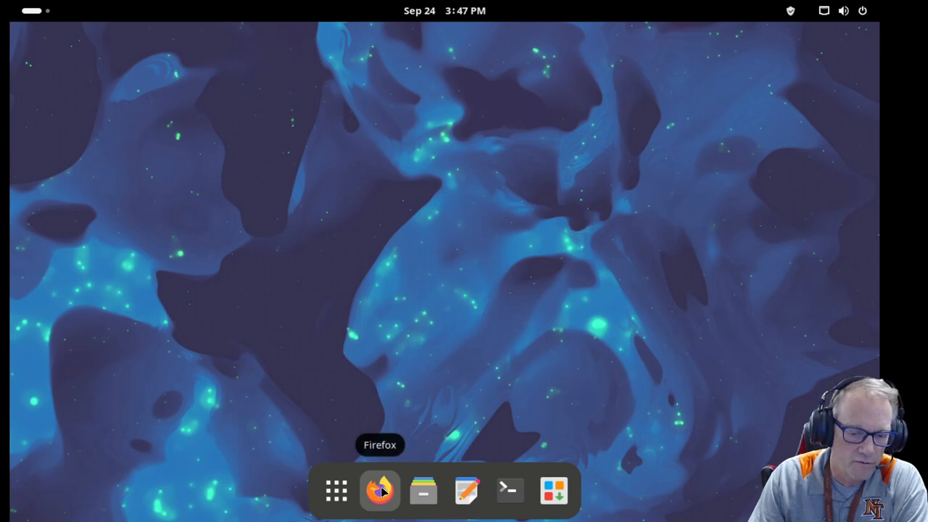
Unpin Firefox from the dash and dismiss the unpinned notification.
right_click(380, 490)
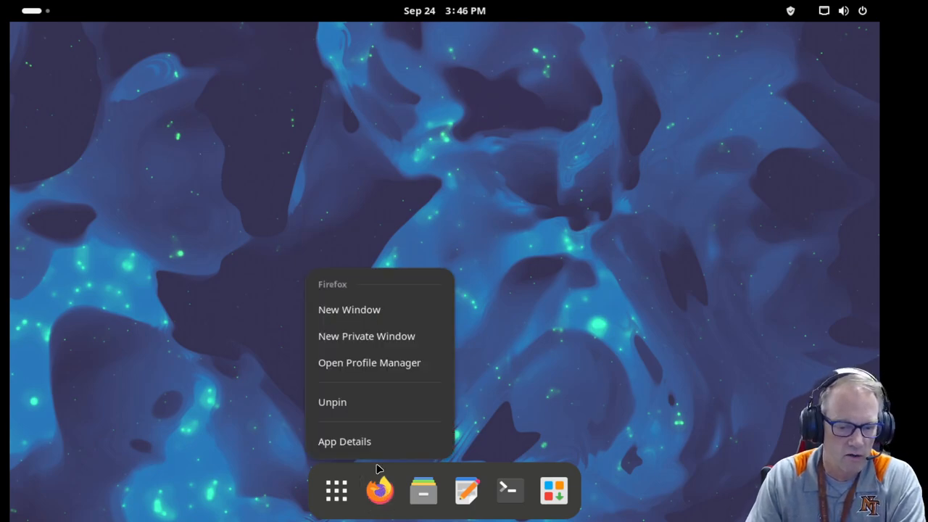
left_click(332, 402)
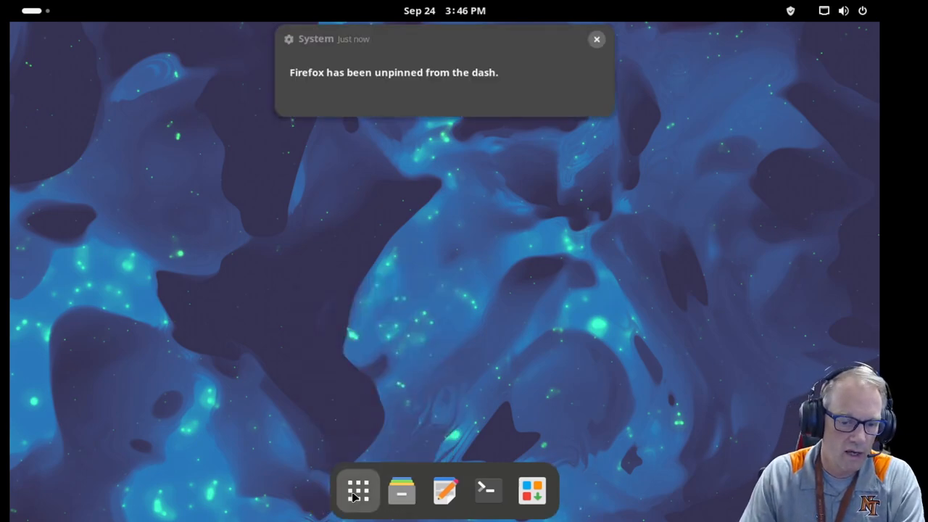
left_click(357, 490)
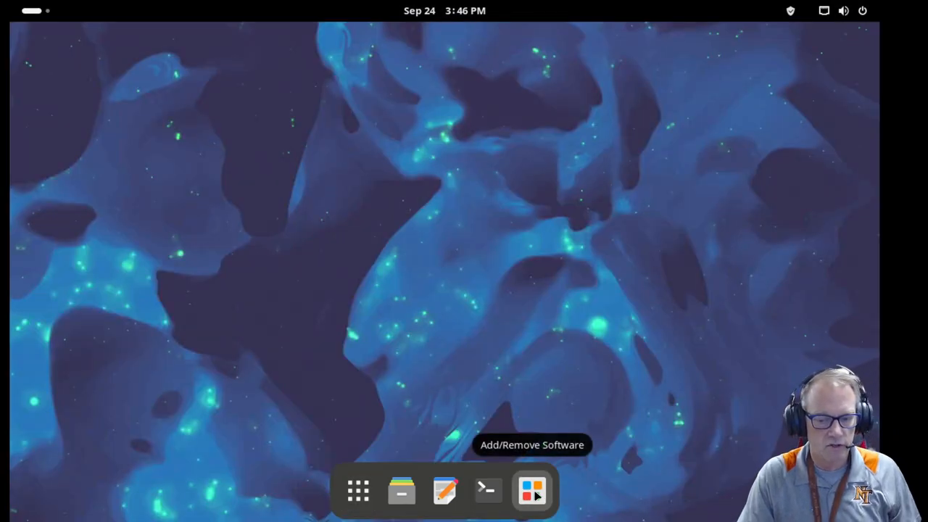
mouse_move(532, 493)
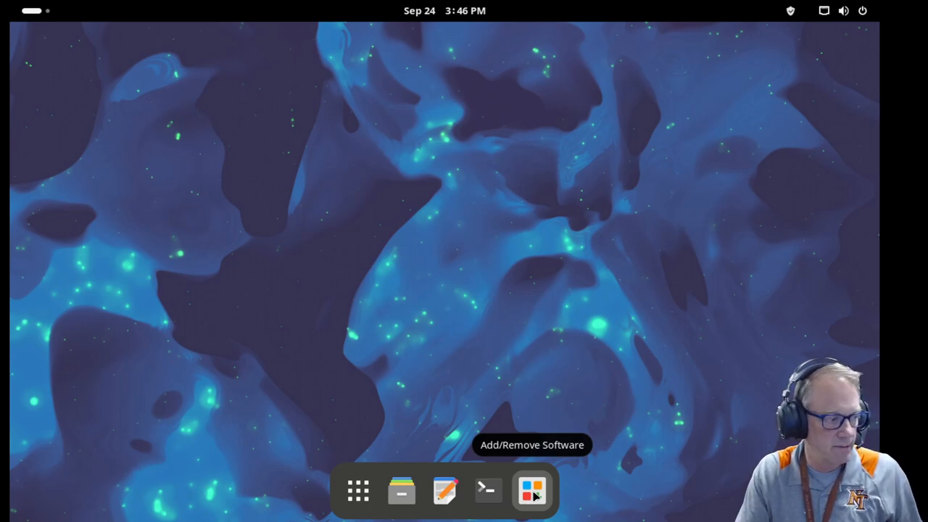
Search 'chromium' in the software manager and mark Chromium Web Browser for installation.
left_click(531, 490)
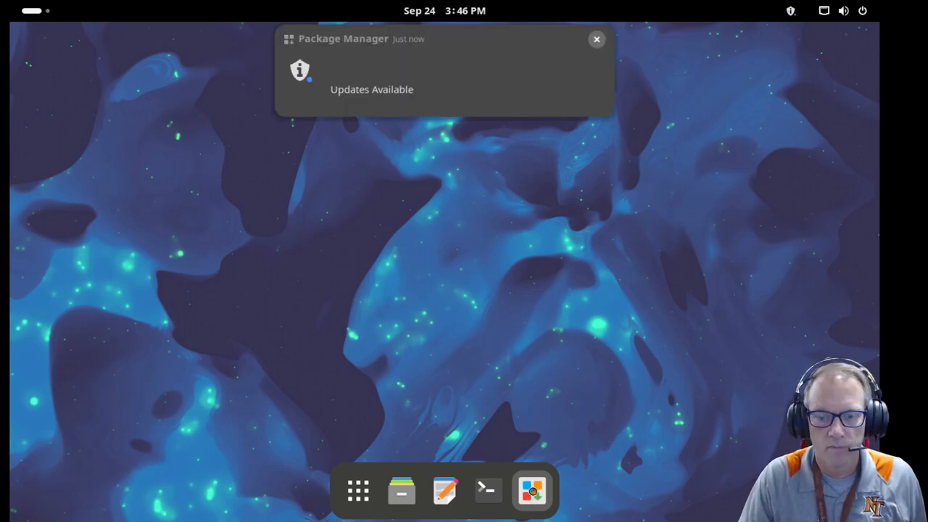
mouse_move(476, 398)
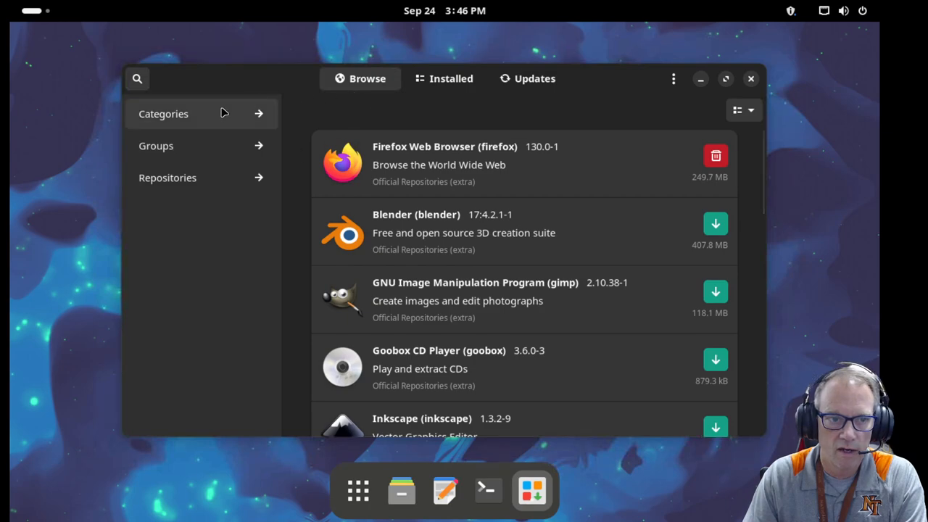
left_click(137, 79)
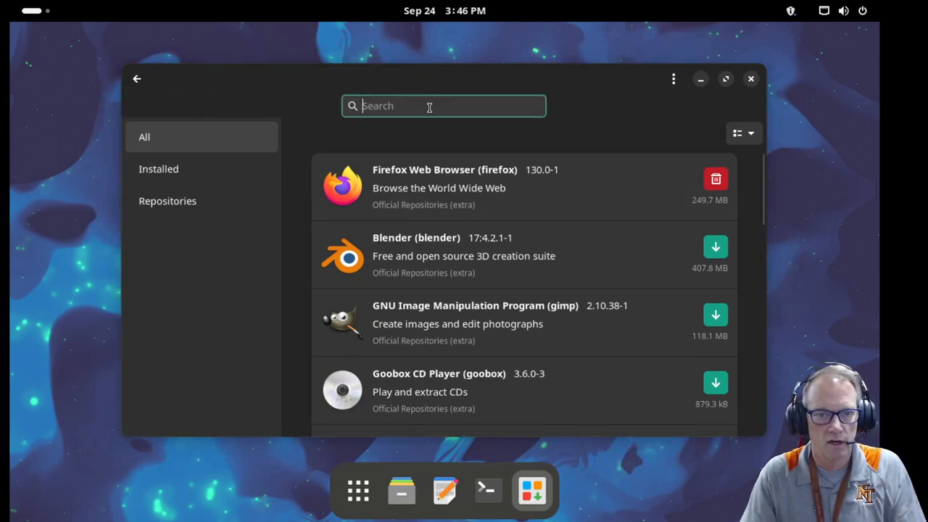
type("chrom")
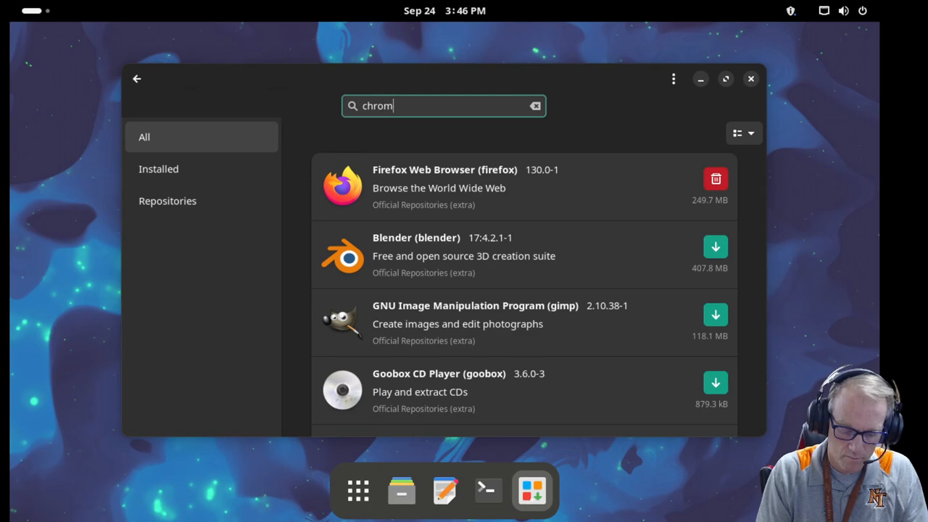
type("ium")
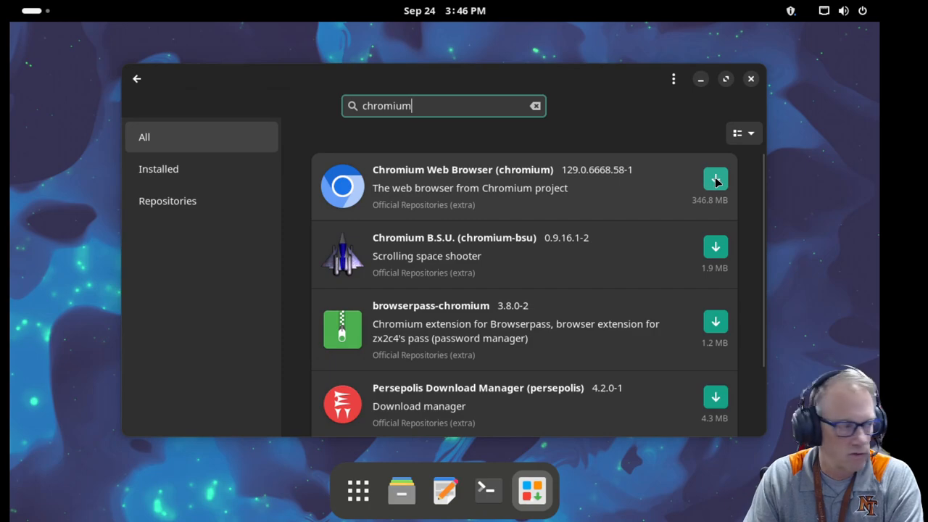
left_click(715, 178)
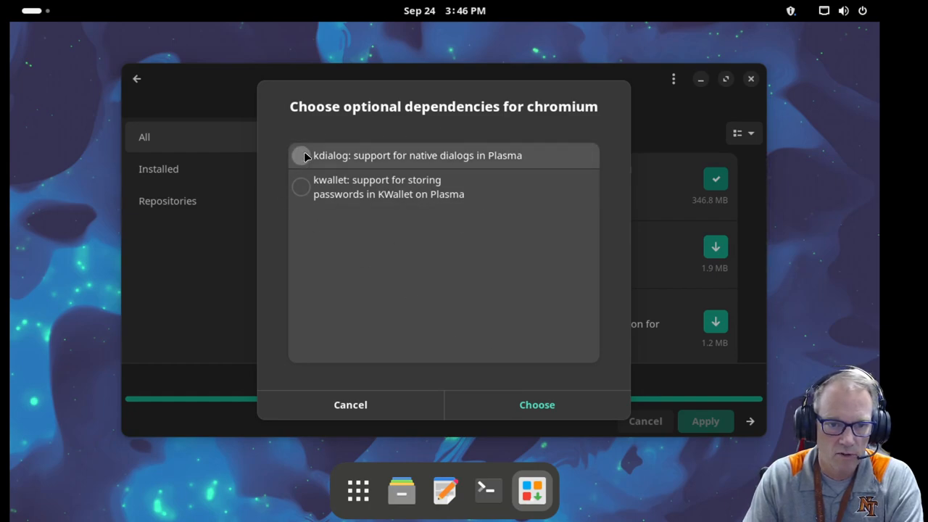
Include the kdialog optional dependency and accept ffmpeg as the multimedia backend provider.
left_click(301, 156)
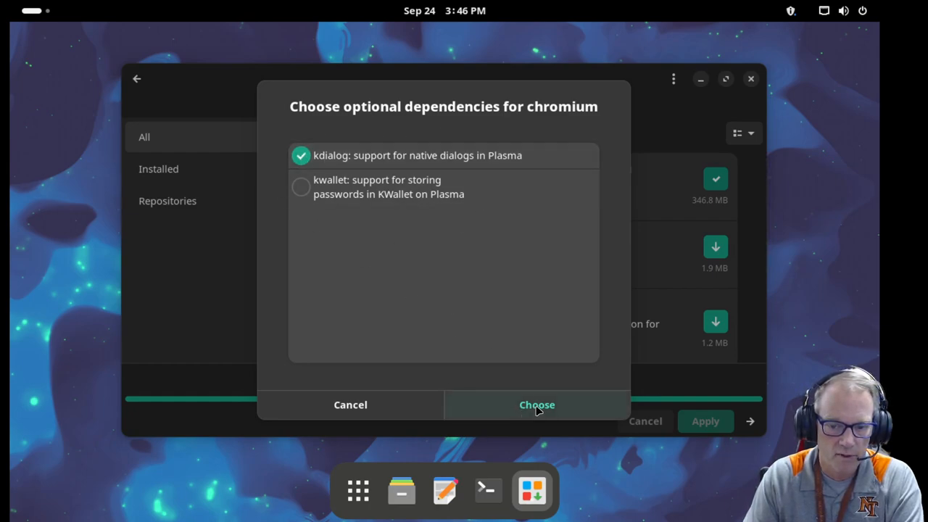
left_click(537, 405)
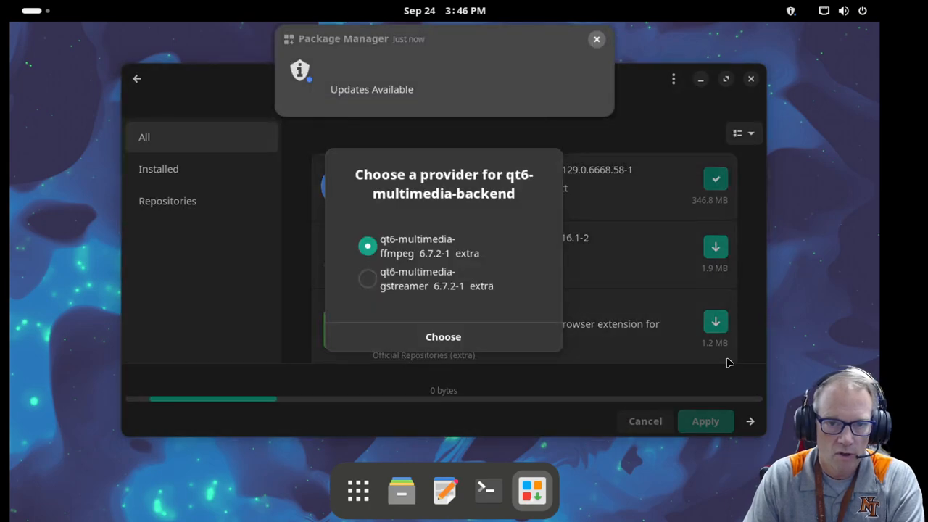
mouse_move(345, 200)
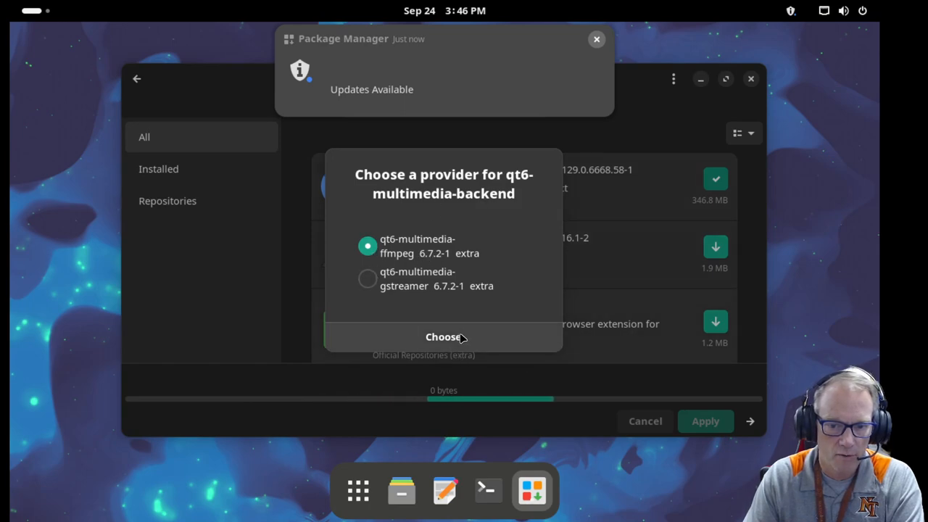
left_click(444, 337)
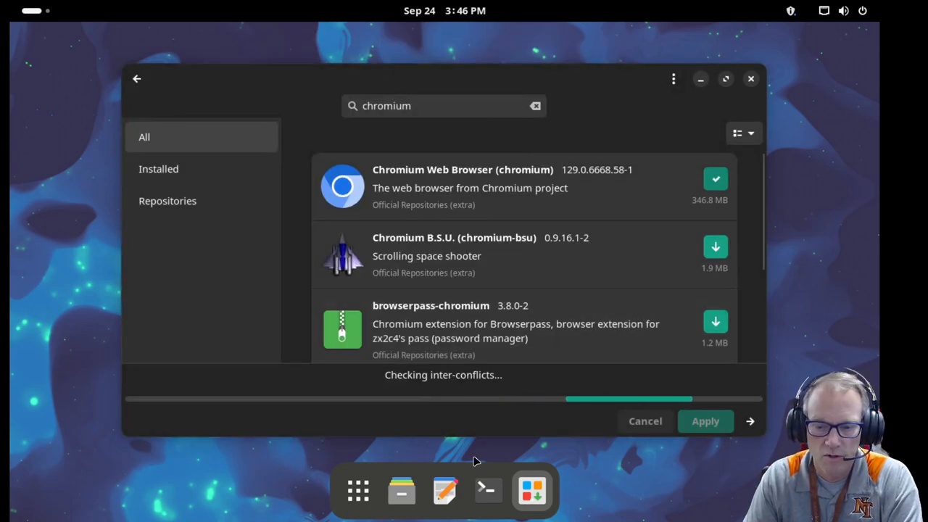
left_click(705, 420)
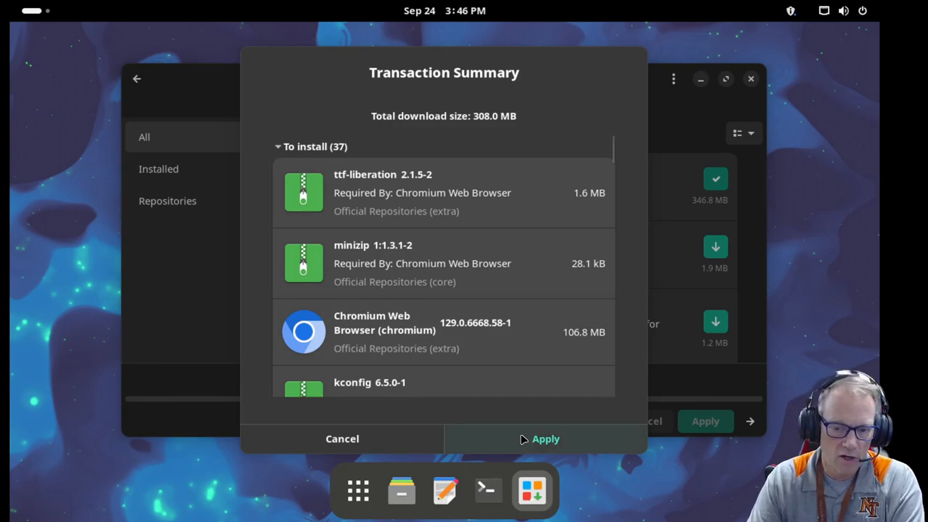
Apply the 37-package transaction and authenticate with the password to start installing.
left_click(545, 438)
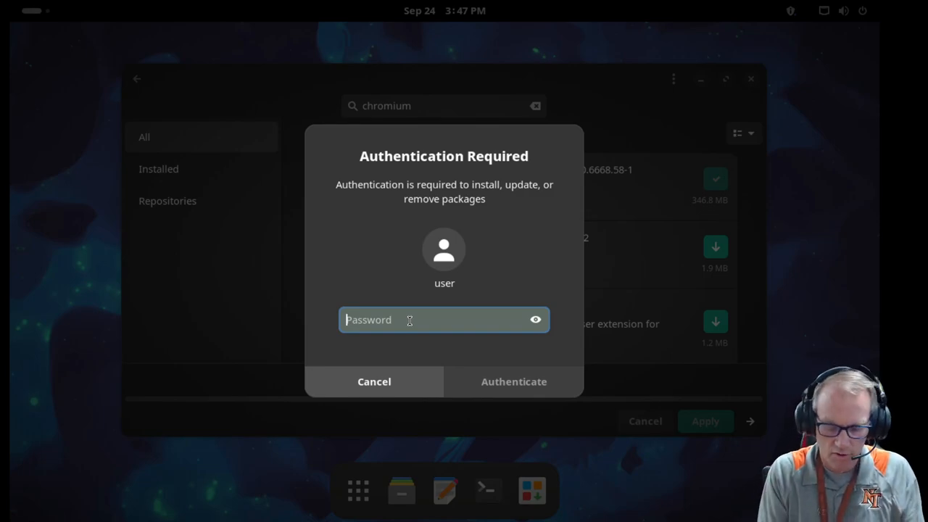
type("password")
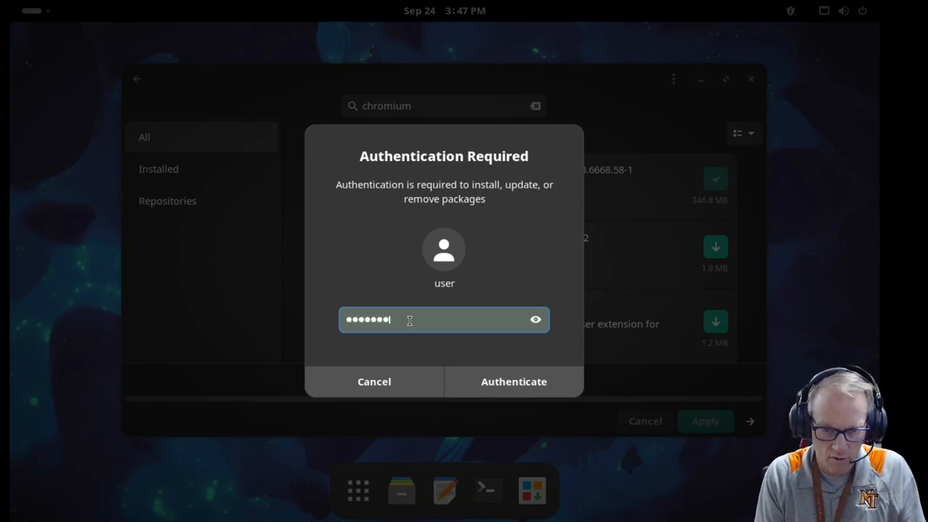
left_click(513, 382)
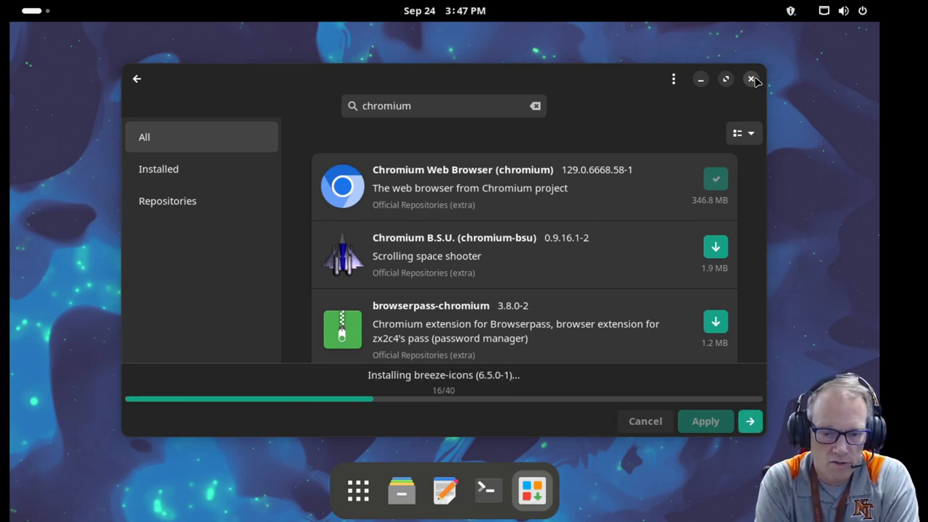
mouse_move(702, 60)
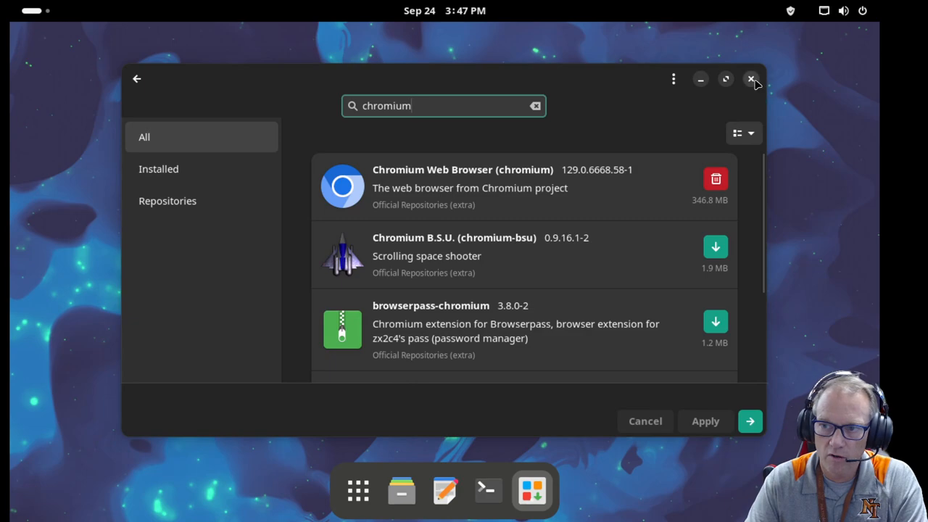
Close the software manager and pin Chromium to the dash from the app grid.
left_click(751, 78)
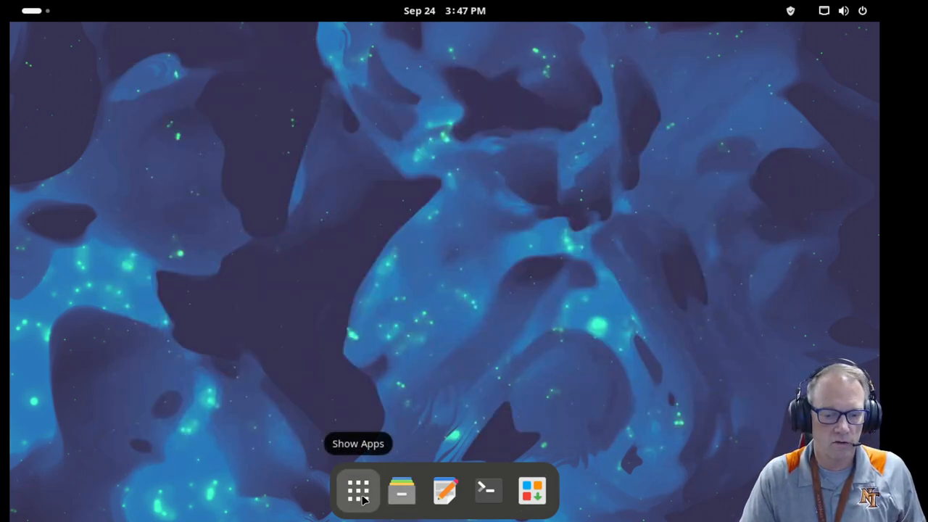
left_click(357, 490)
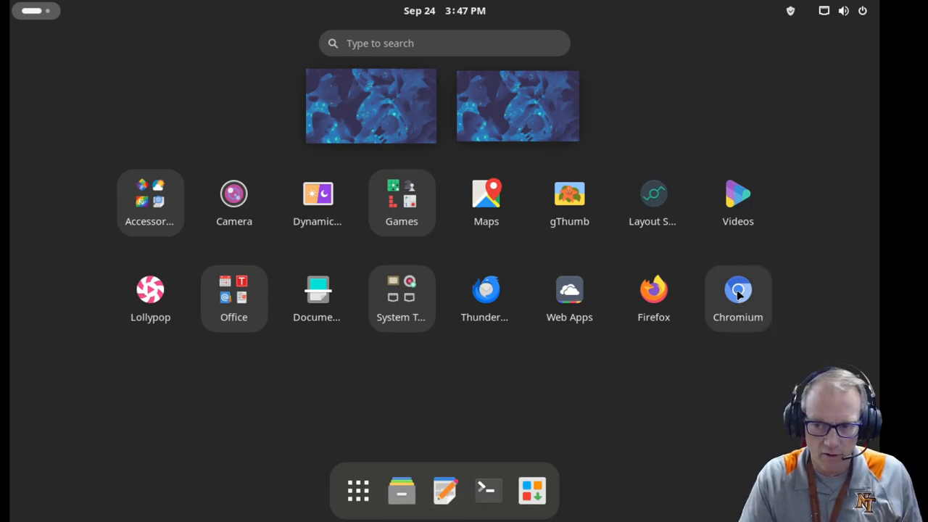
right_click(739, 297)
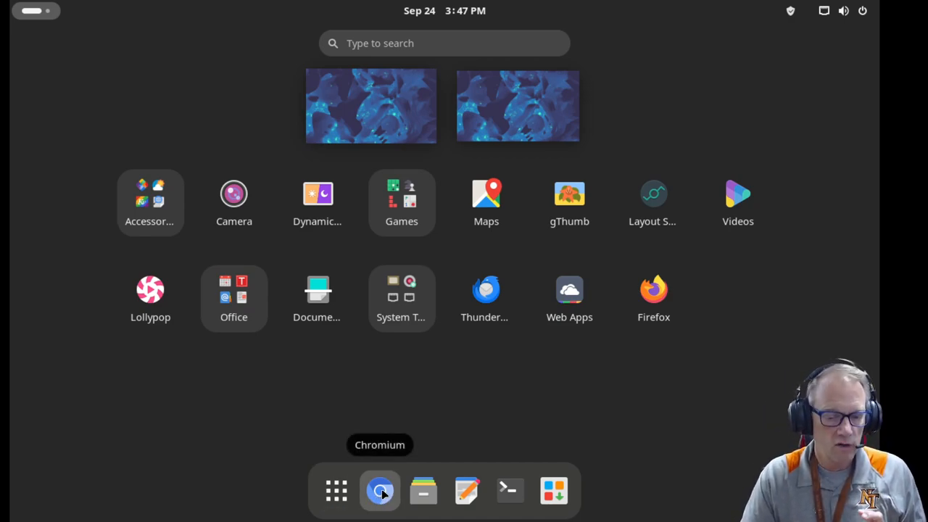
mouse_move(467, 490)
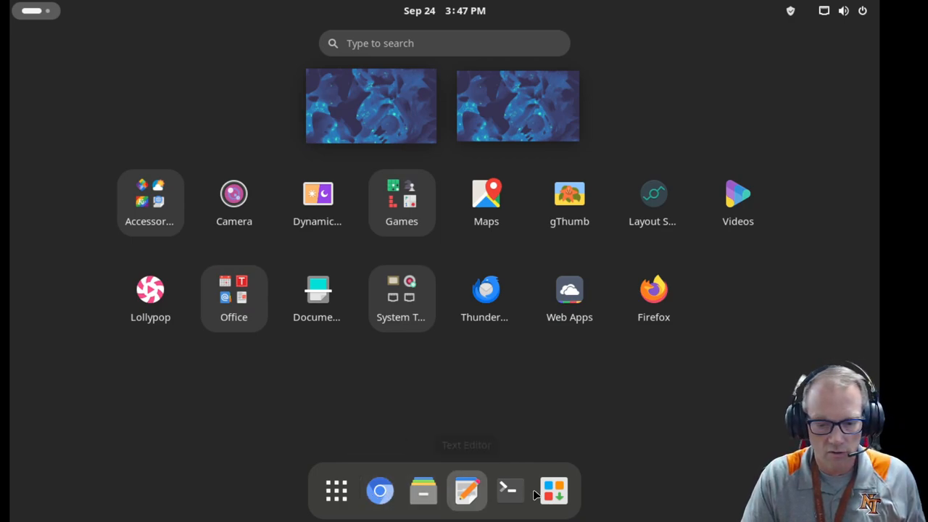
mouse_move(554, 490)
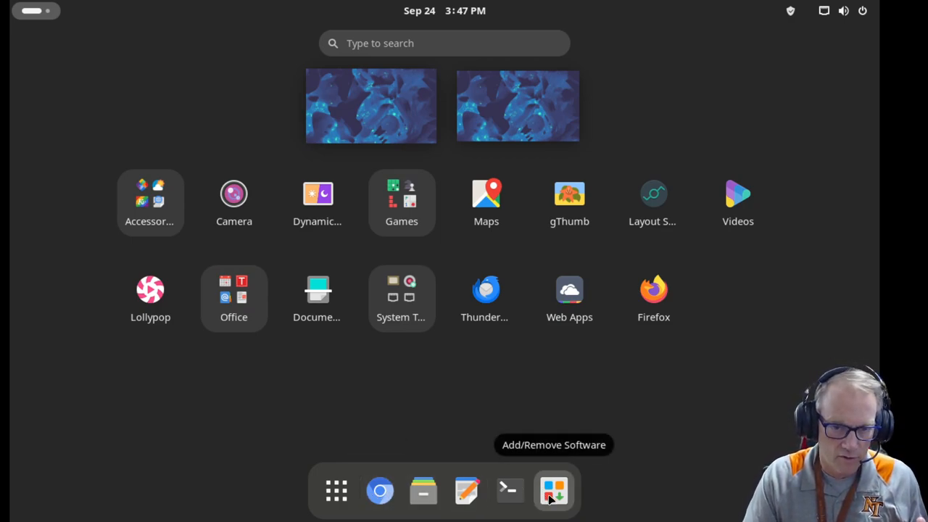
Launch Chromium and accept a blank, unencrypted Default keyring password.
left_click(554, 490)
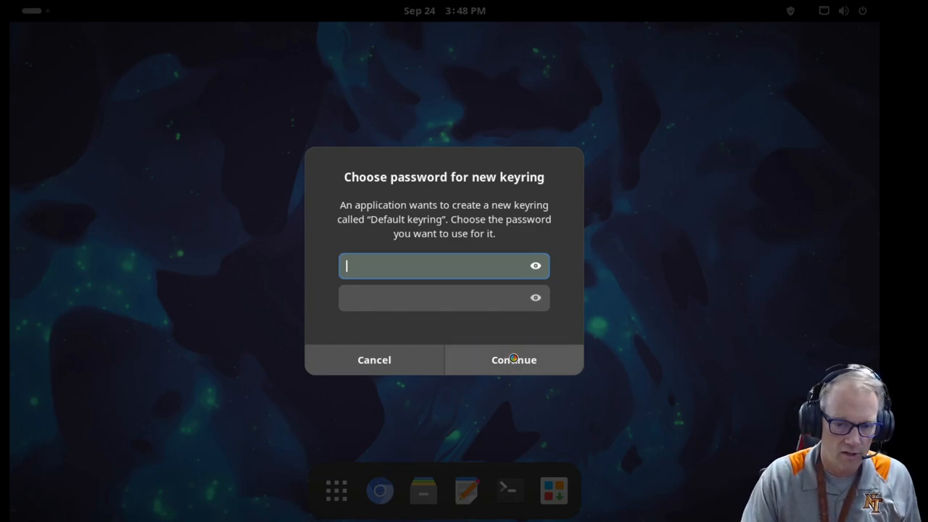
left_click(513, 359)
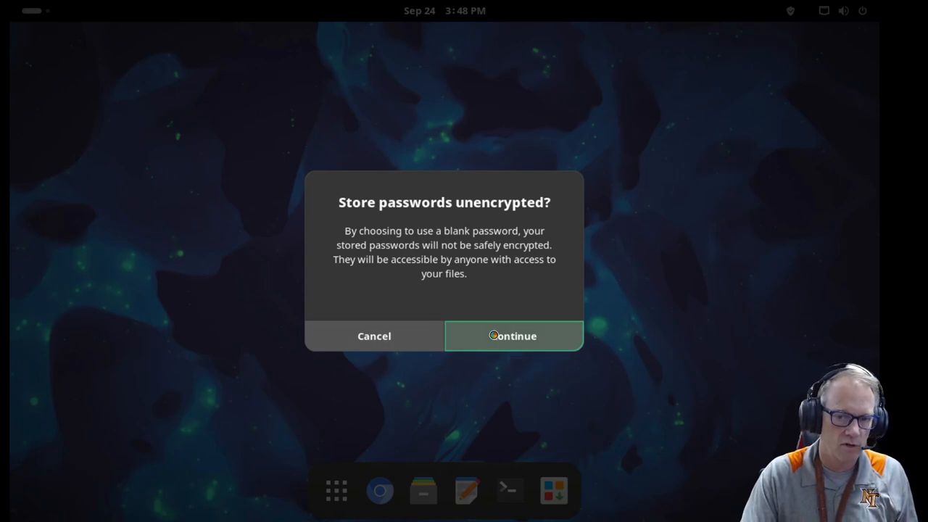
left_click(513, 336)
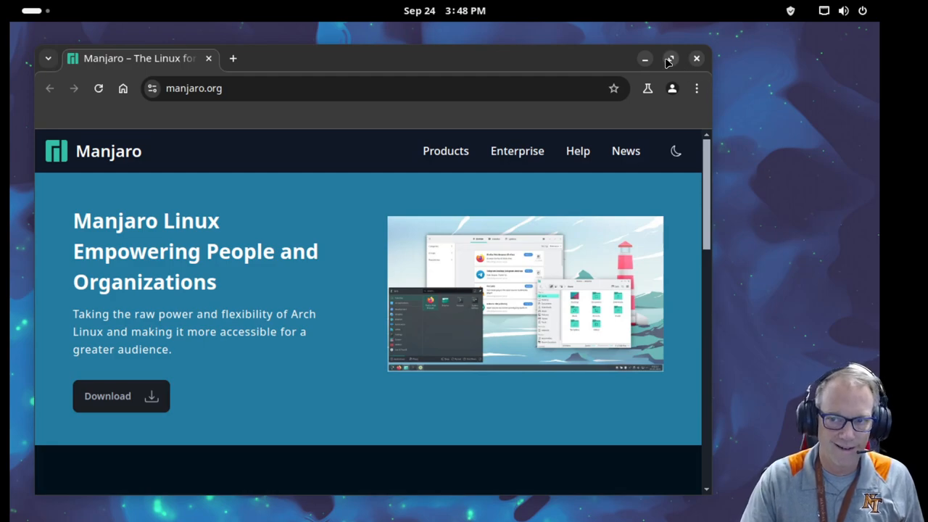
Maximize Chromium and go to the moodle.nationaltrail site.
left_click(670, 58)
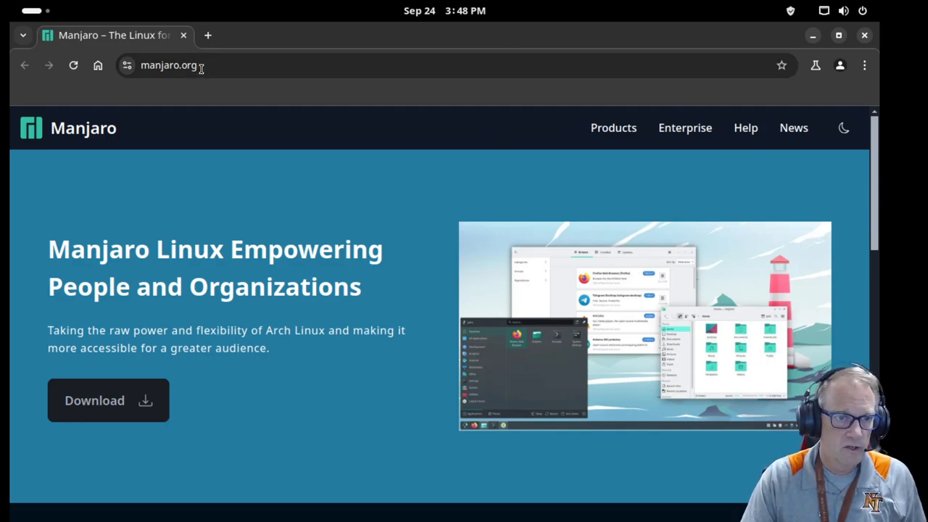
type("moodle.nati")
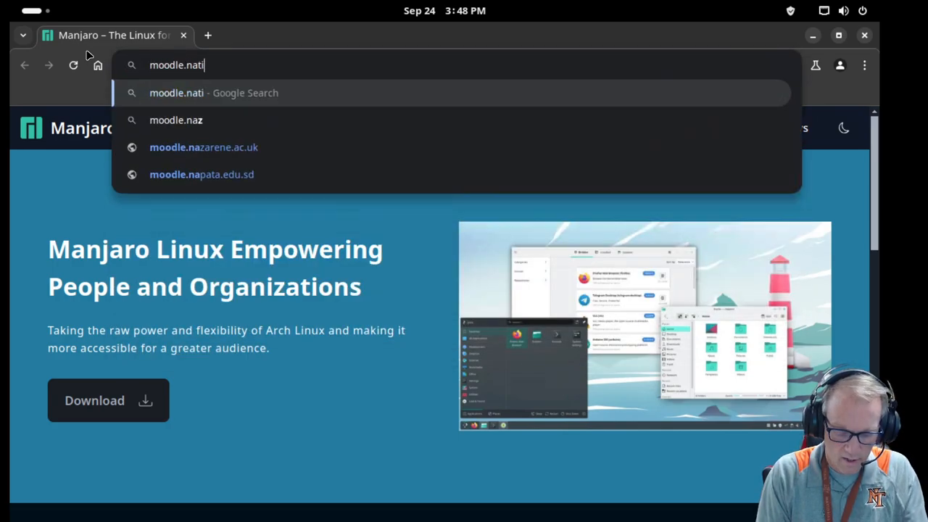
type("onaltrail.k12.oh.us")
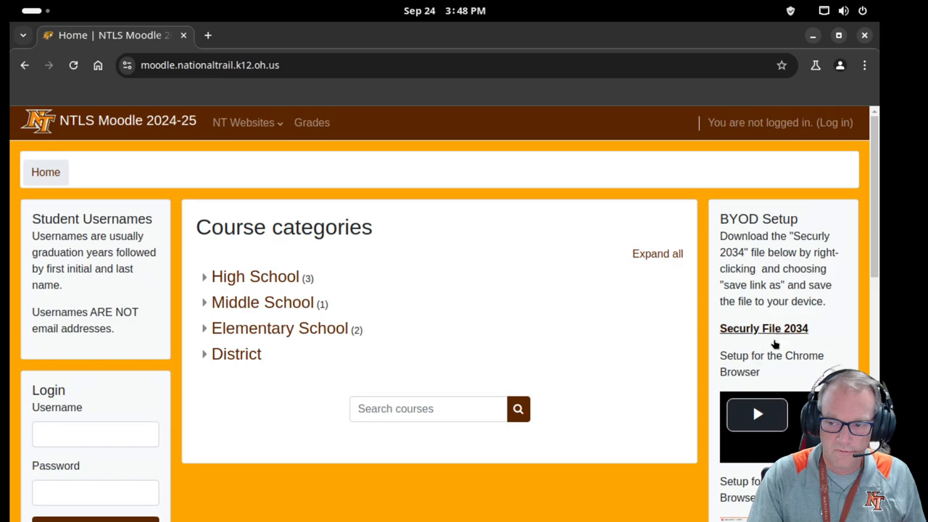
Save the Securly File 2034 certificate securly_ca_2034.crt into Downloads.
right_click(763, 328)
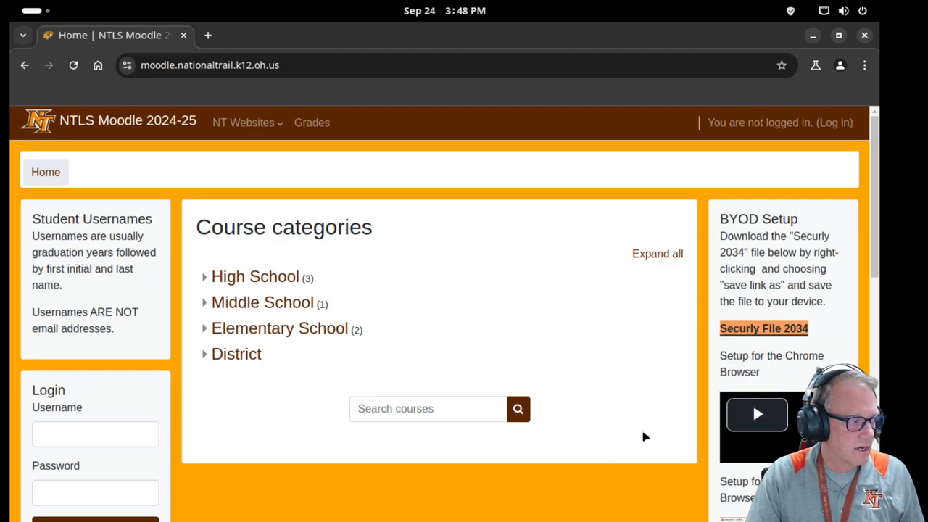
left_click(763, 328)
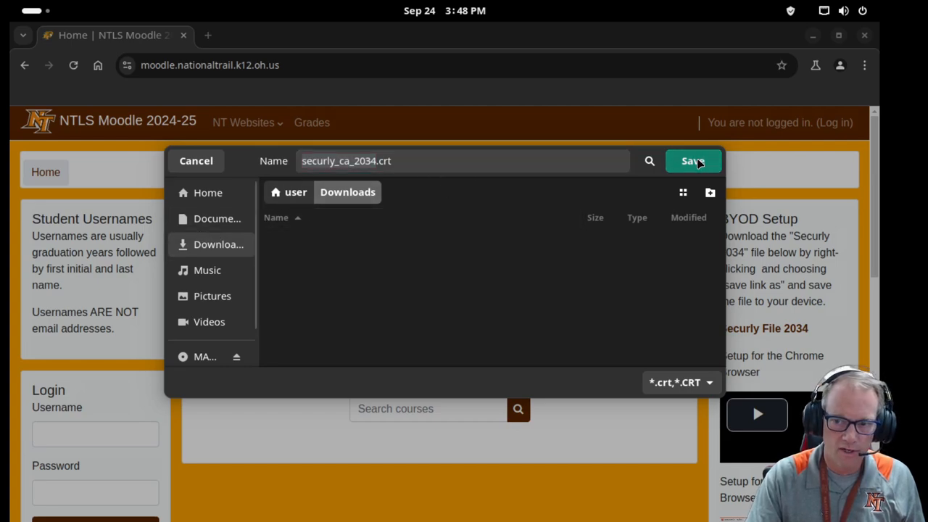
left_click(693, 161)
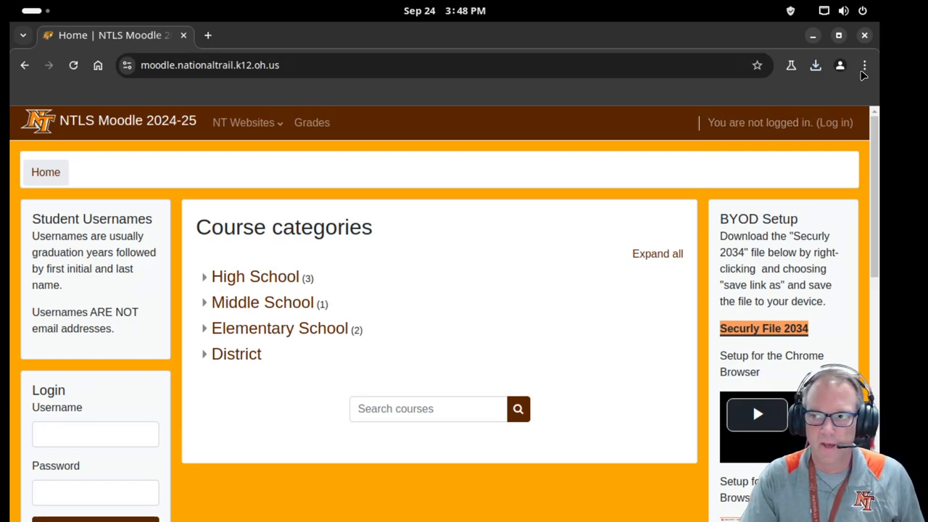
Go to Chromium's Settings and search them for 'certifi'.
left_click(865, 65)
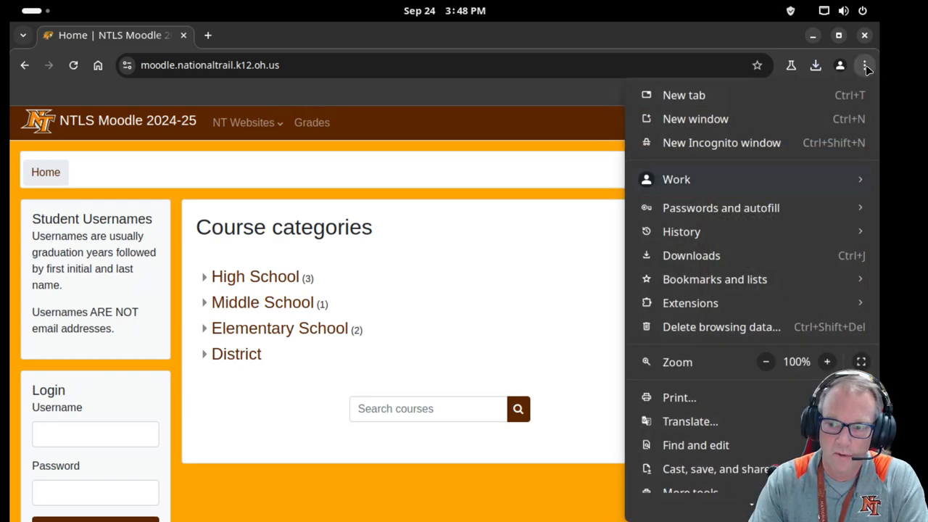
scroll("down", 3)
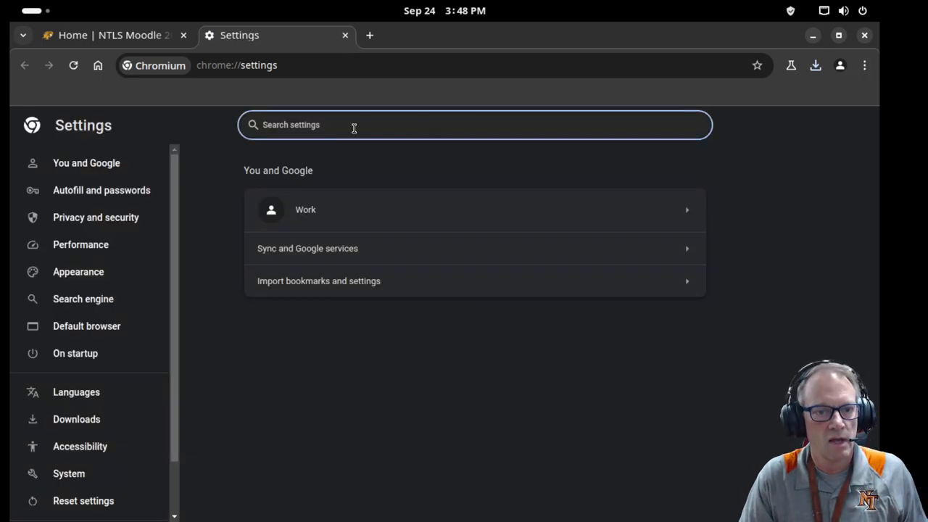
type("cert")
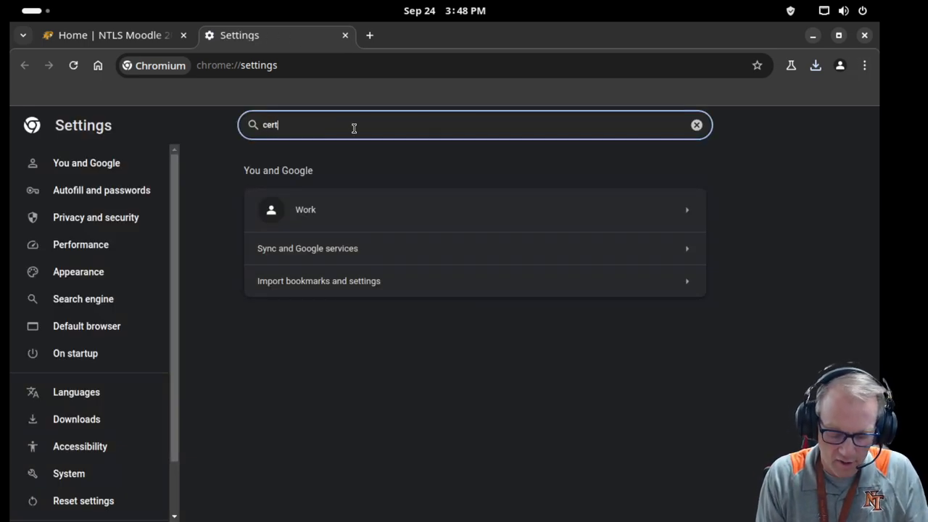
type("ifi")
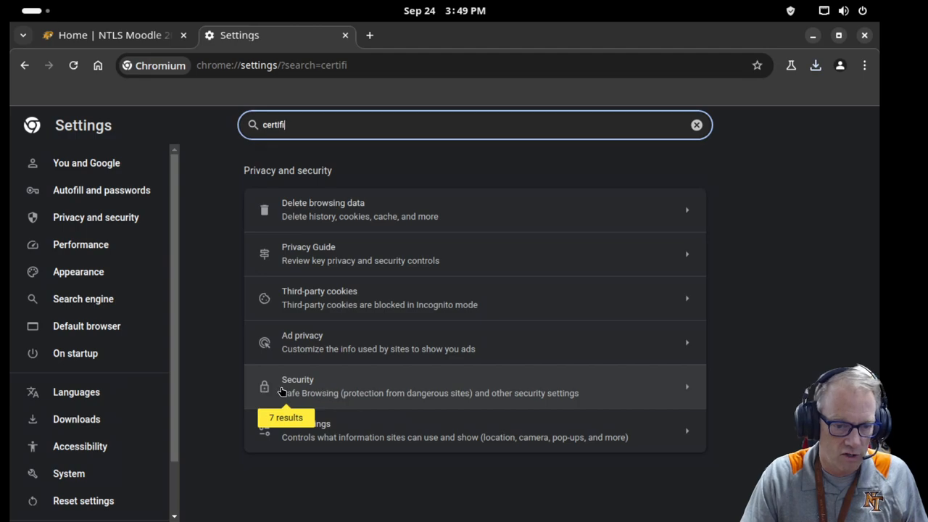
Reach Manage certificates under Security and show the Authorities tab.
left_click(476, 386)
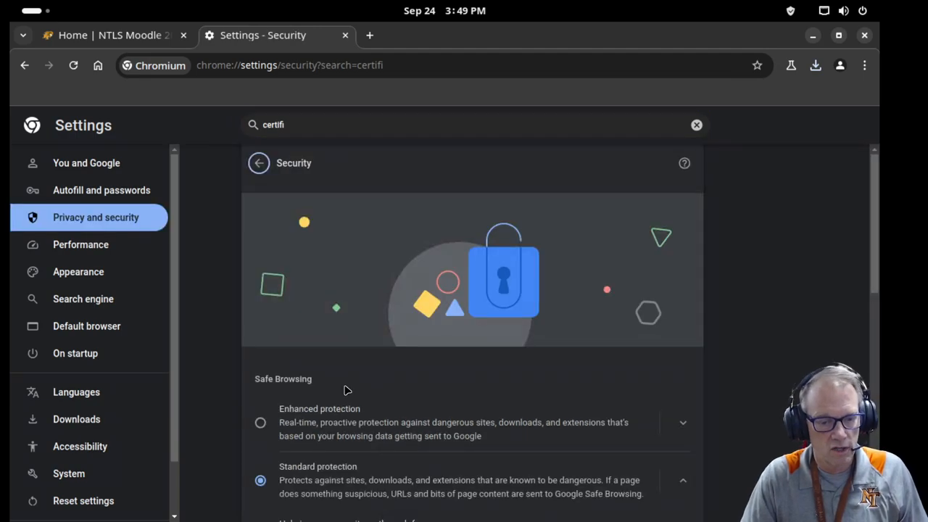
scroll("down", 3)
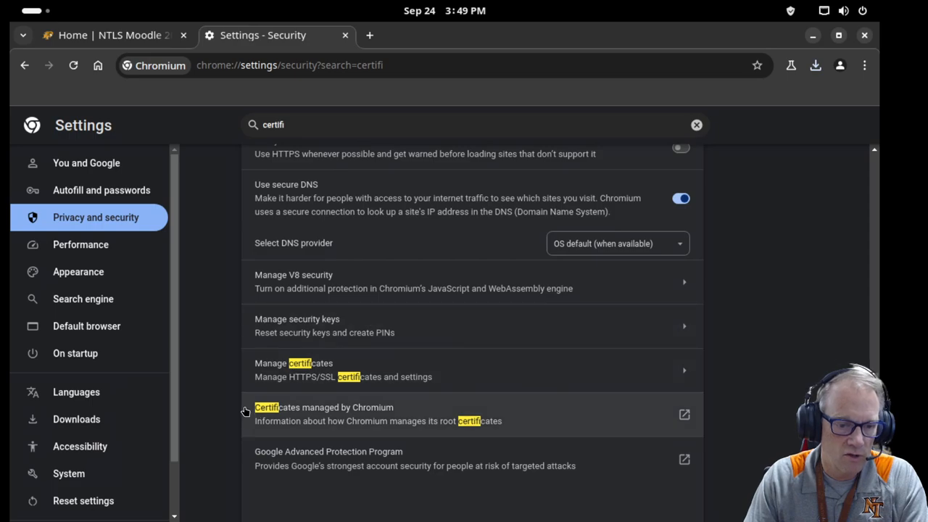
mouse_move(476, 376)
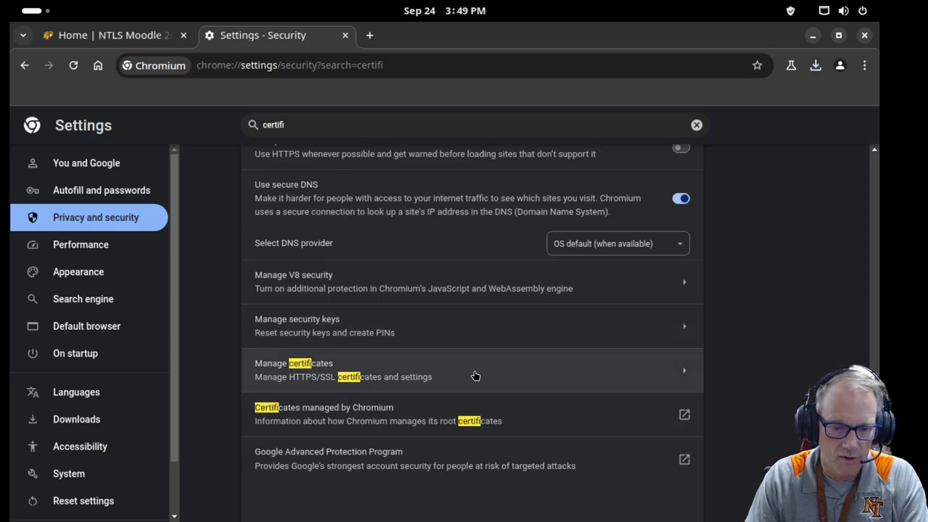
left_click(472, 370)
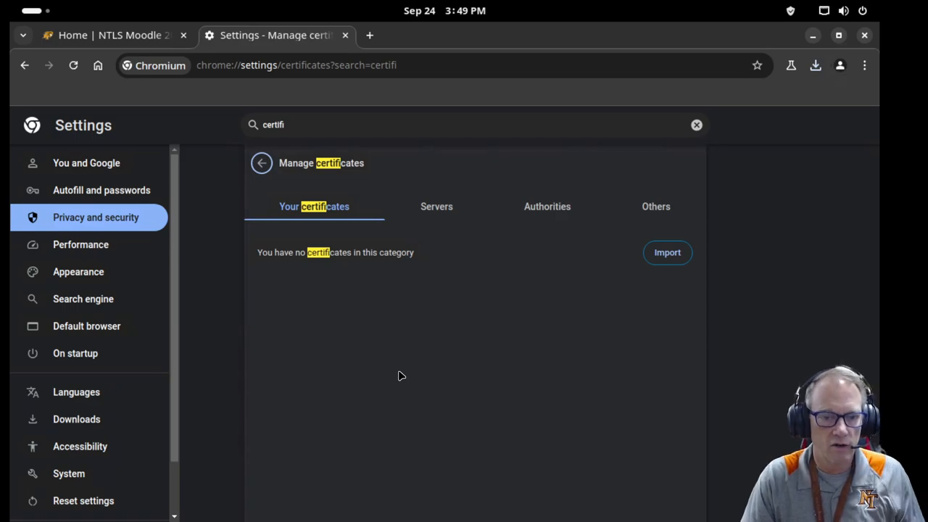
mouse_move(536, 211)
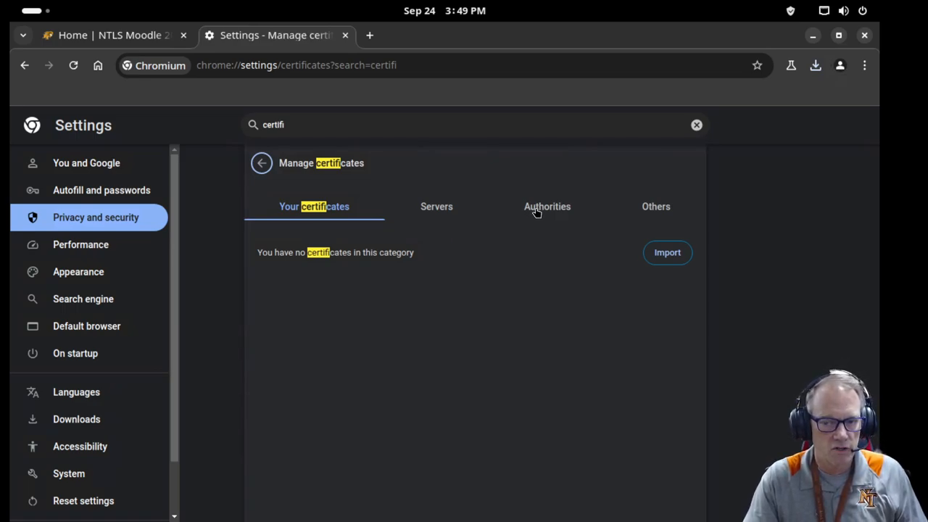
left_click(547, 206)
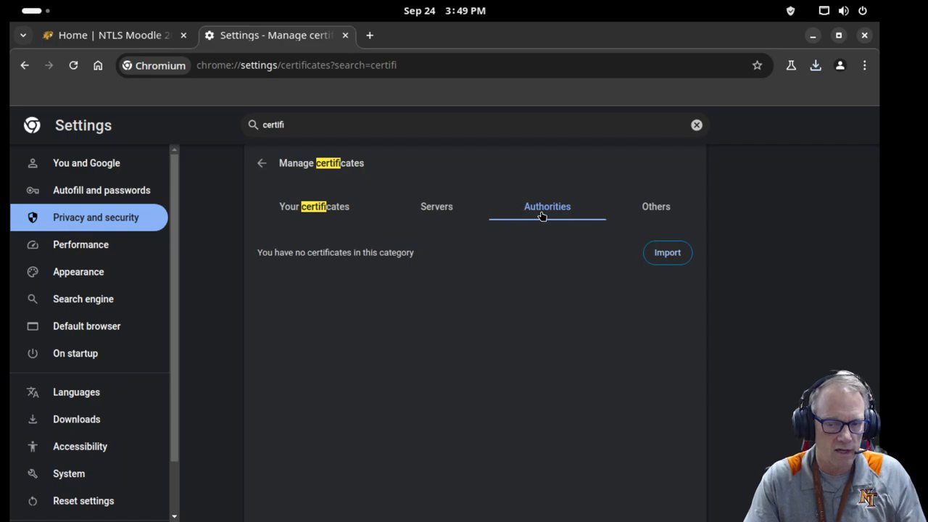
mouse_move(667, 252)
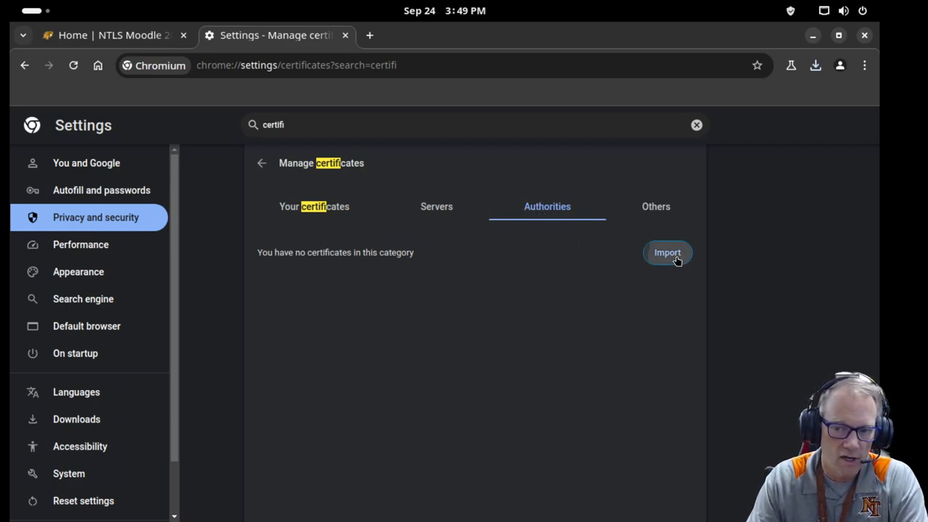
Import securly_ca_2034.crt as a certificate authority.
left_click(667, 252)
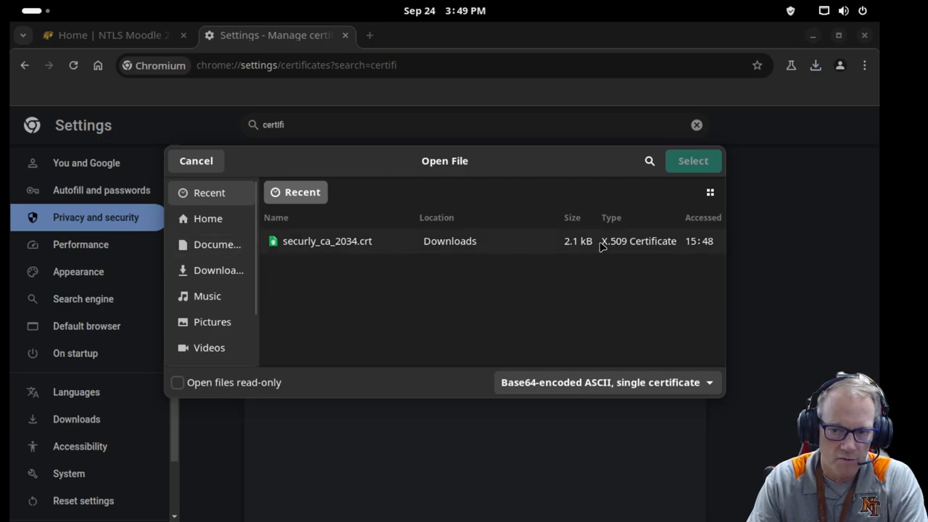
left_click(328, 241)
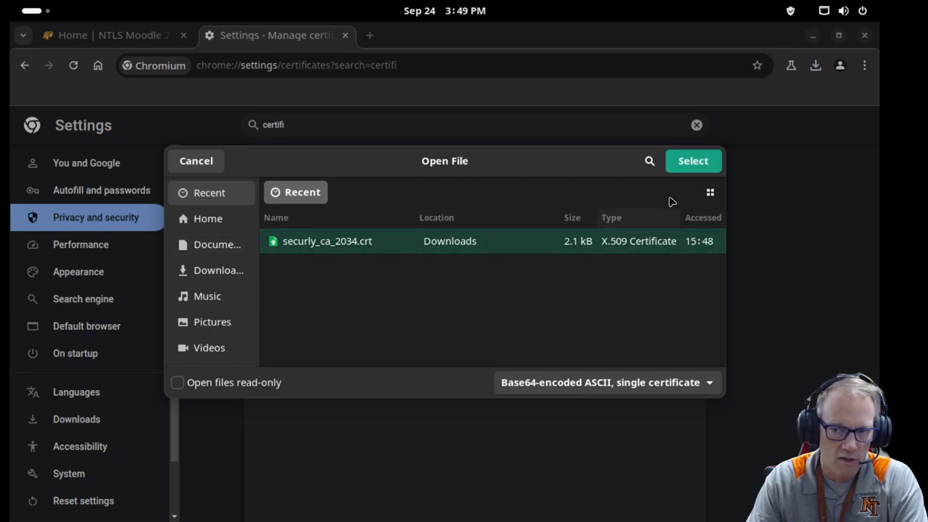
left_click(694, 159)
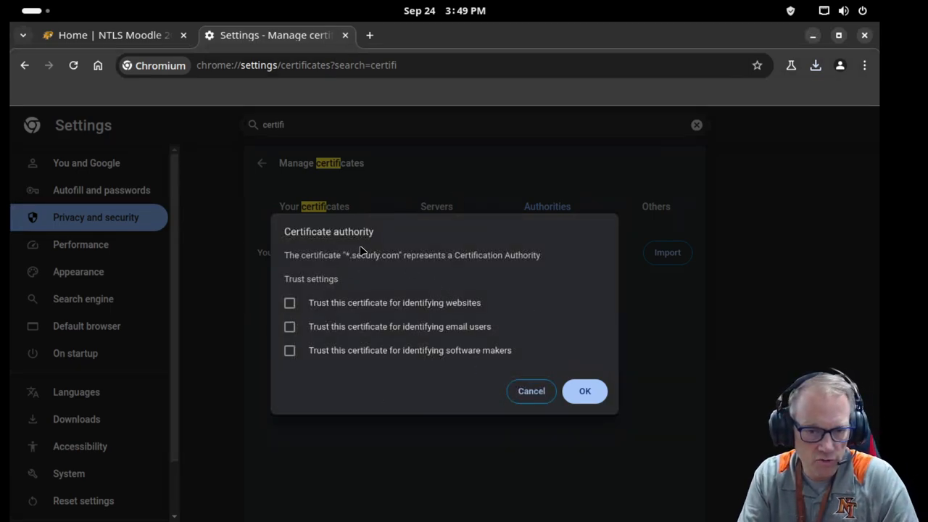
Trust the Securly certificate for websites, email users and software makers, and confirm.
left_click(290, 303)
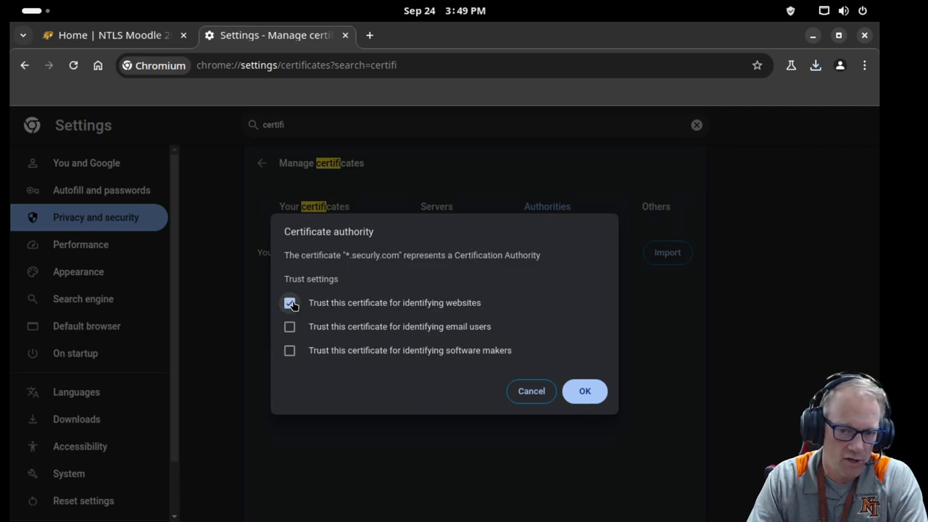
left_click(291, 326)
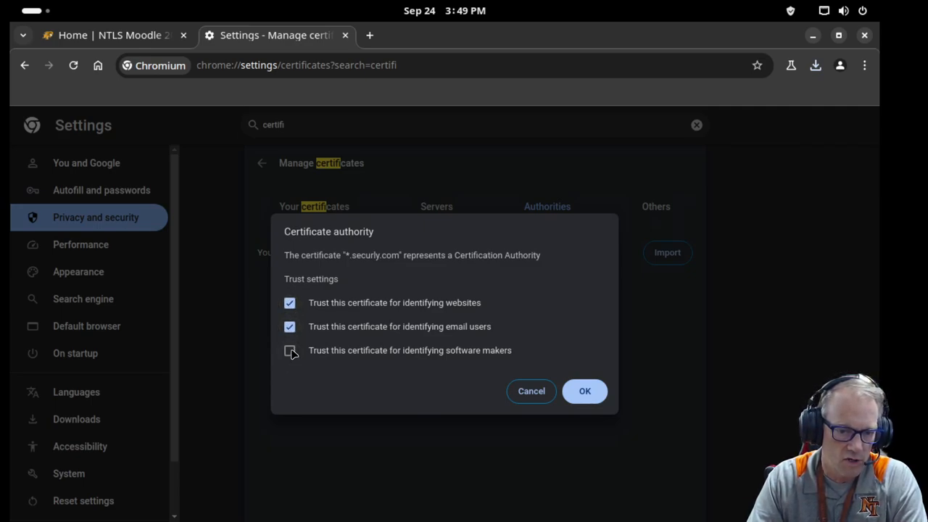
left_click(290, 349)
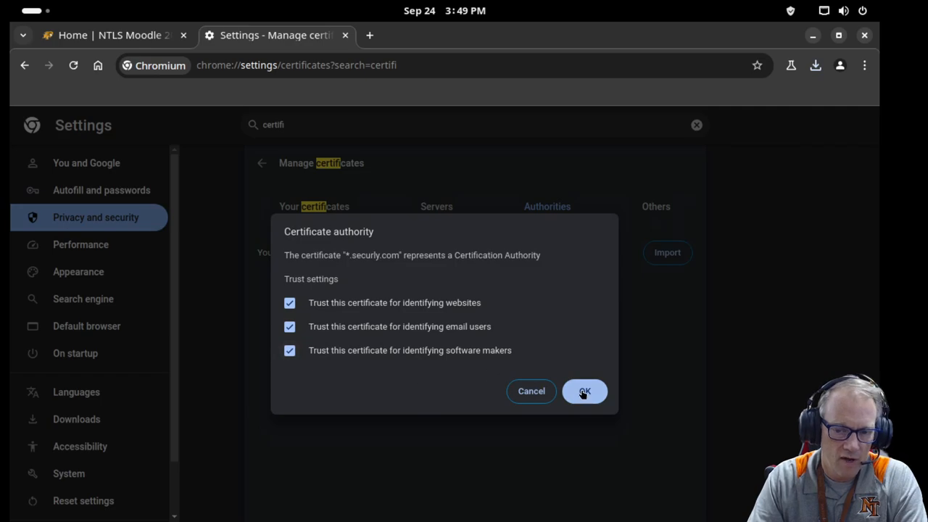
left_click(585, 391)
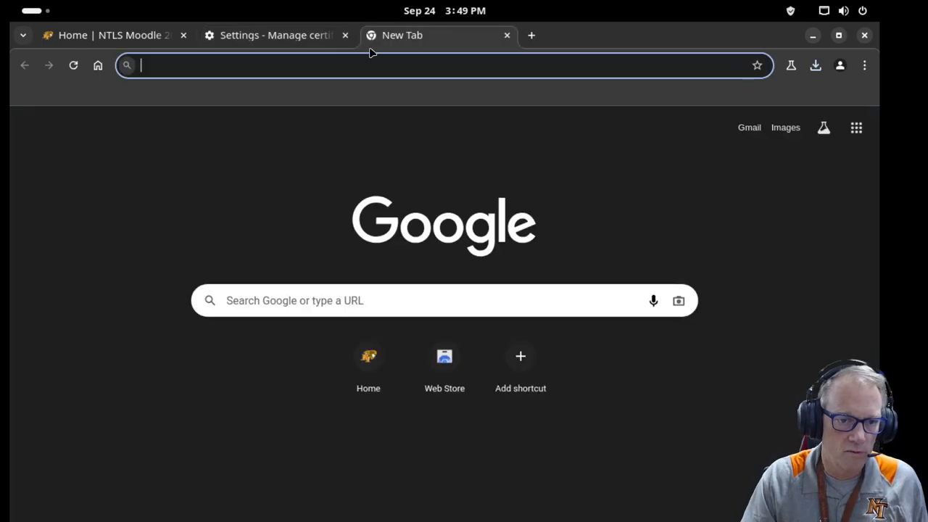
Search Google for national trails and allow google.com to use the device's precise location.
type("na")
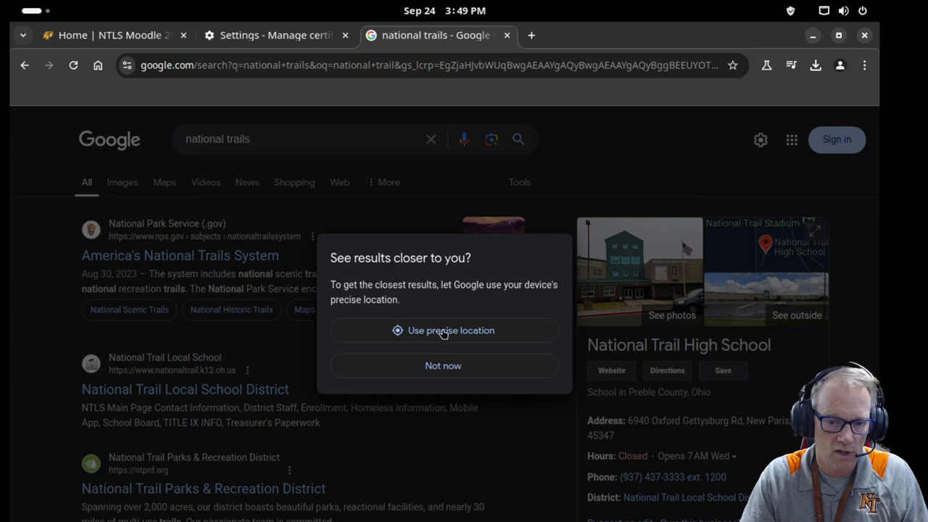
left_click(443, 331)
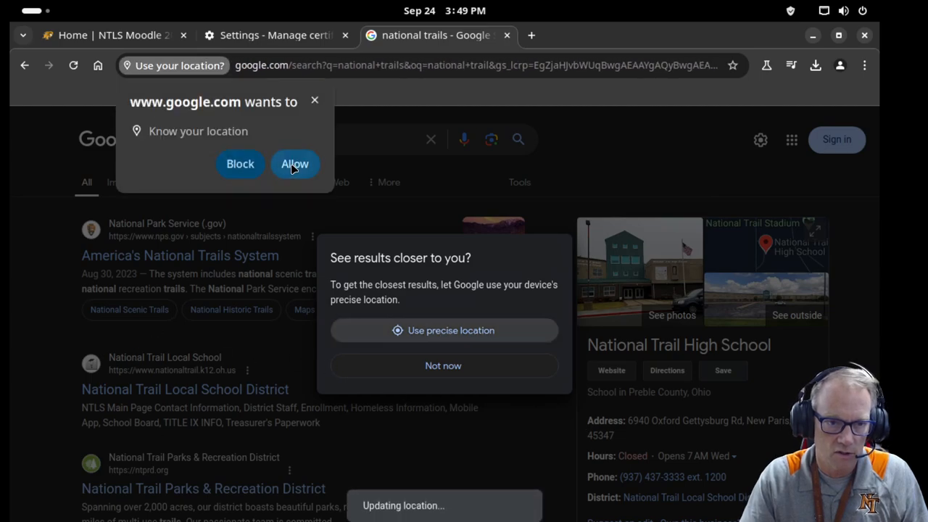
left_click(296, 163)
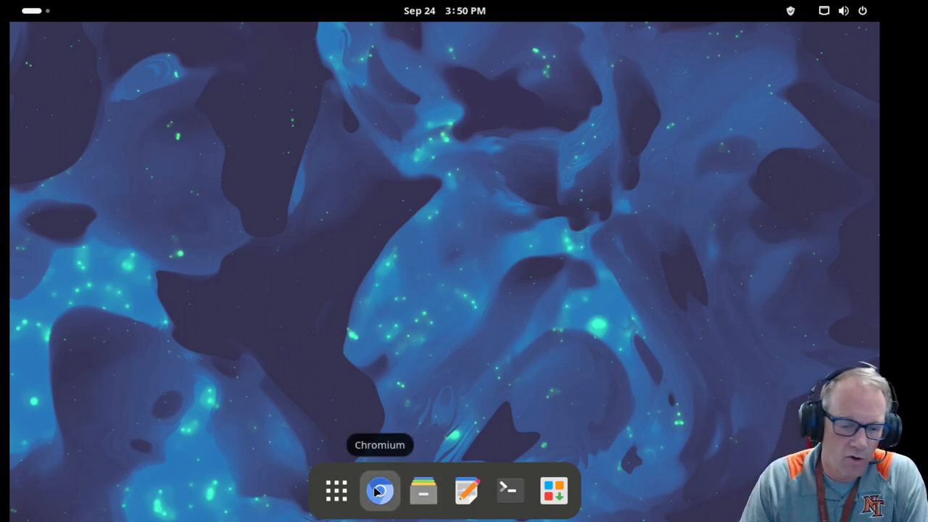
mouse_move(626, 168)
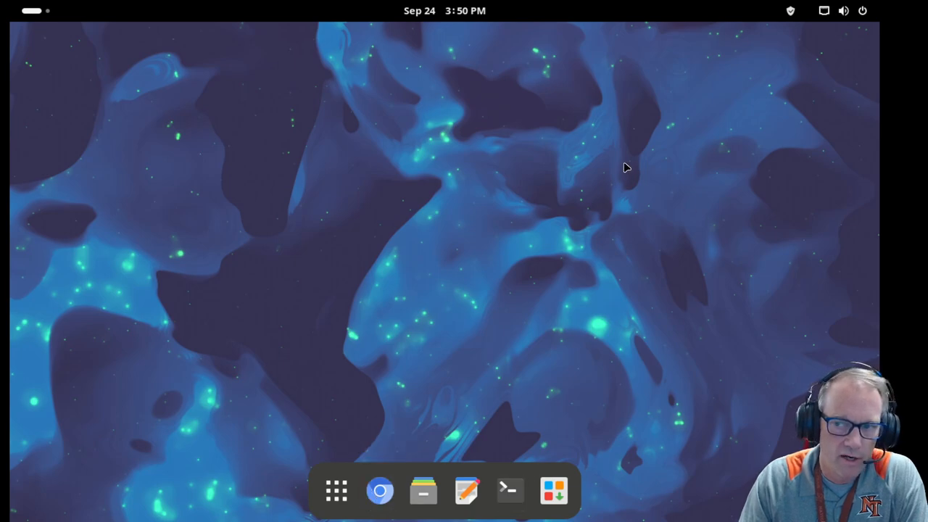
Reopen Chromium from the dock so it can be exited from its menu.
left_click(863, 65)
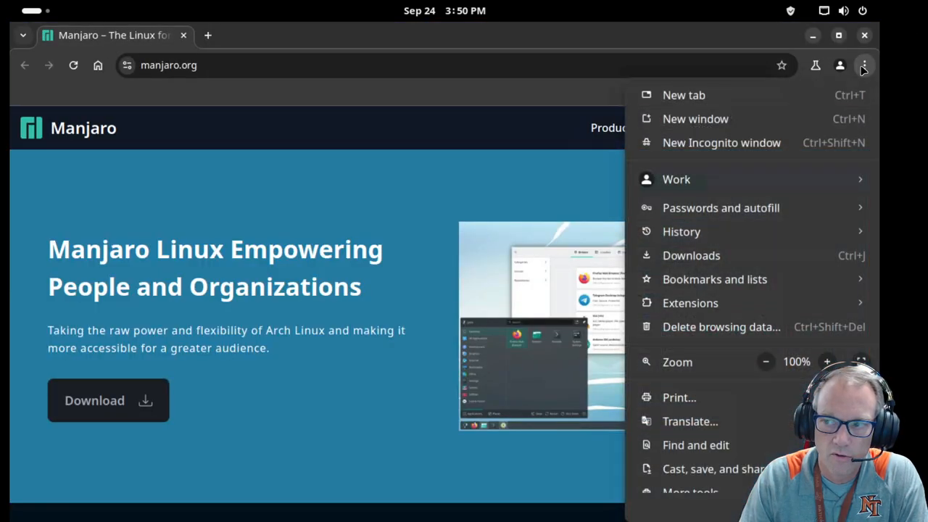
mouse_move(283, 104)
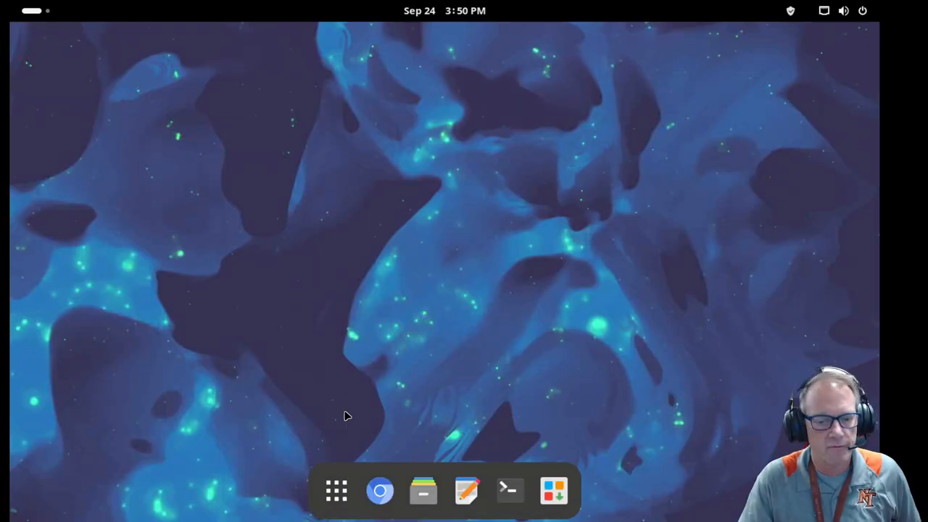
Browse the app grid and its Office folder, then launch Add/Remove Software from the dash.
left_click(337, 491)
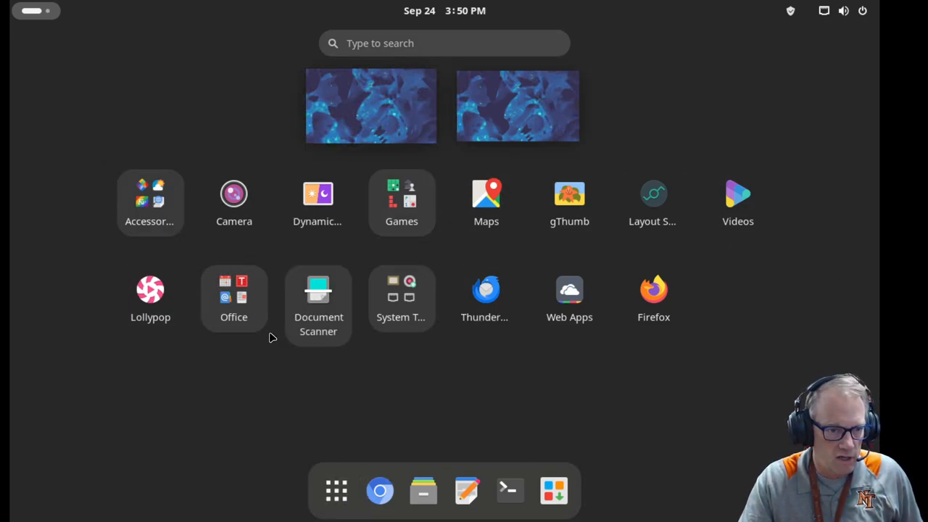
left_click(149, 202)
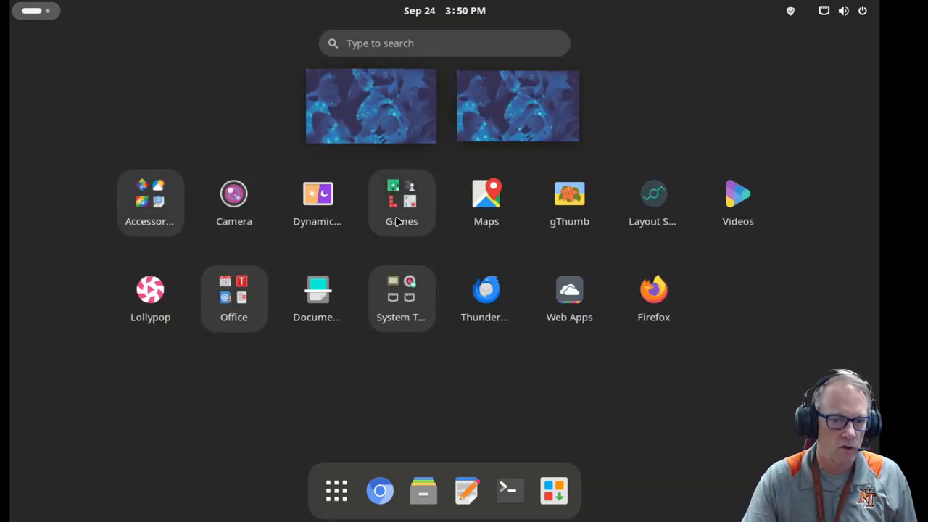
mouse_move(760, 368)
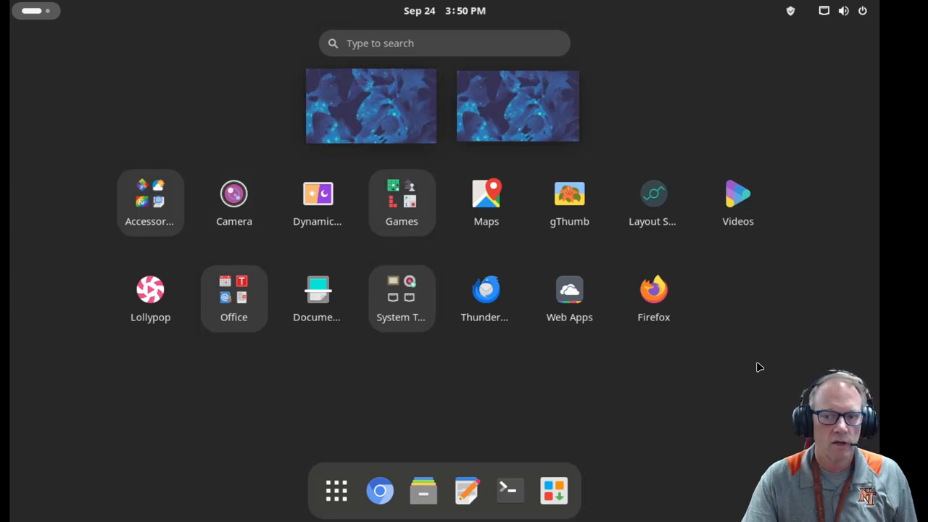
left_click(233, 291)
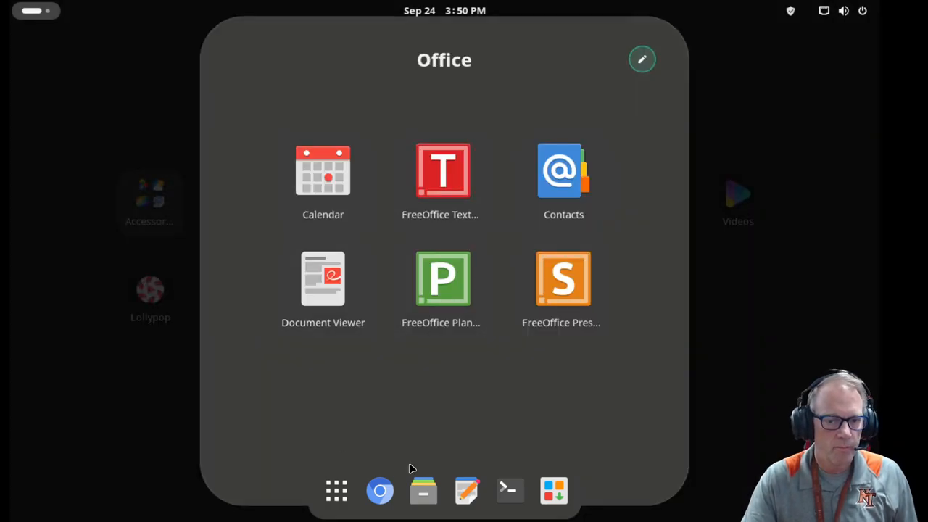
mouse_move(443, 171)
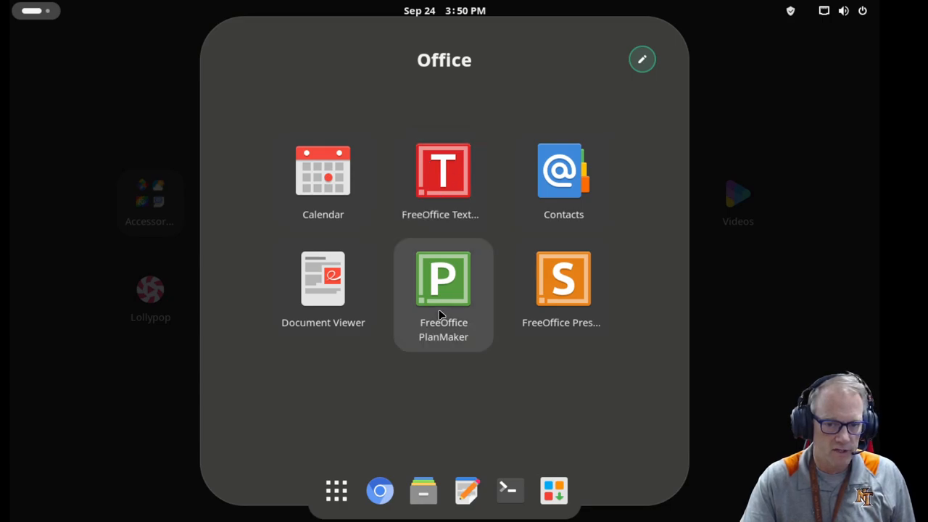
mouse_move(564, 290)
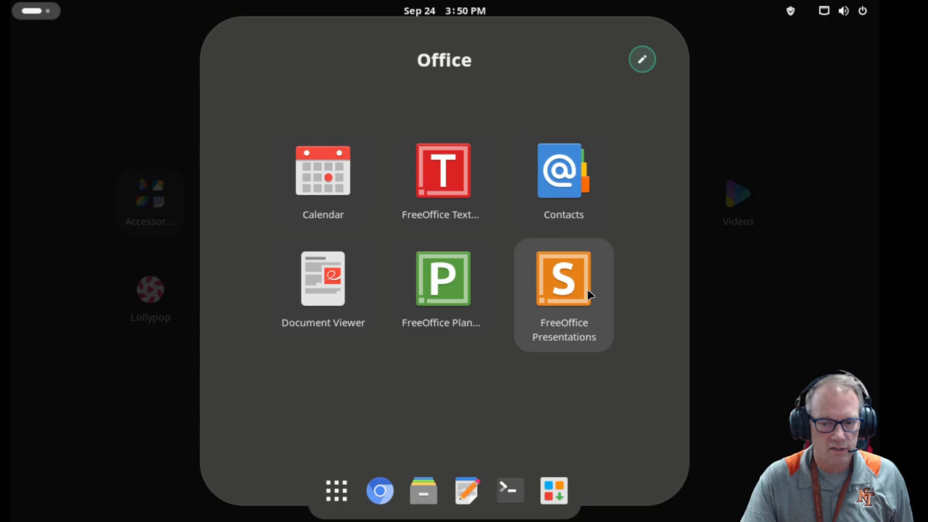
mouse_move(797, 352)
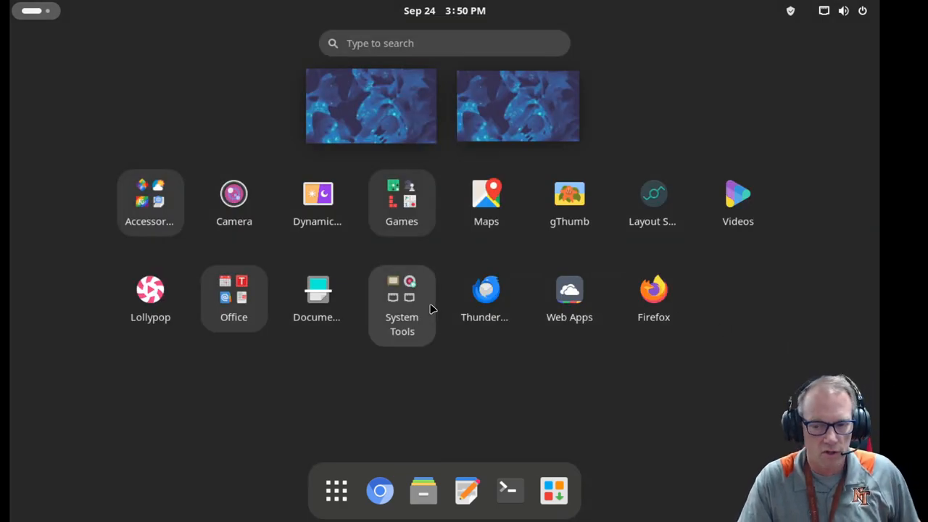
mouse_move(573, 504)
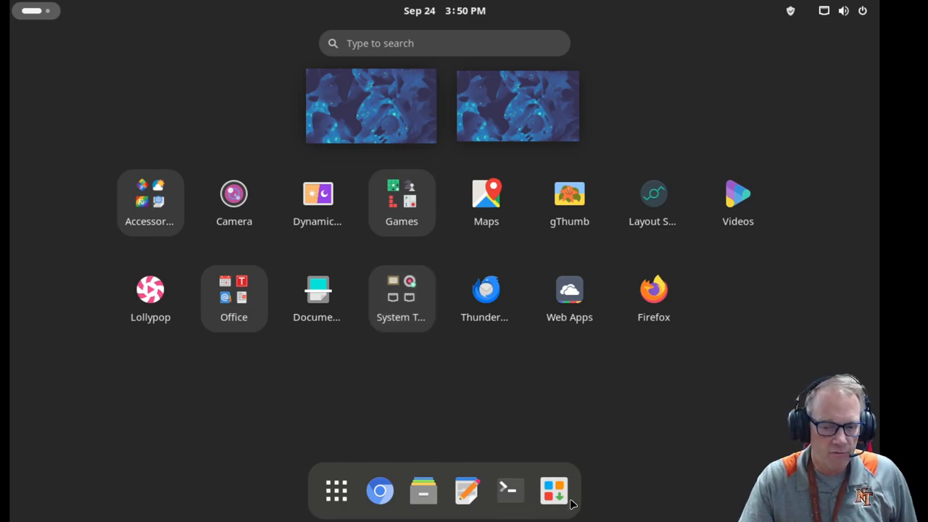
left_click(554, 490)
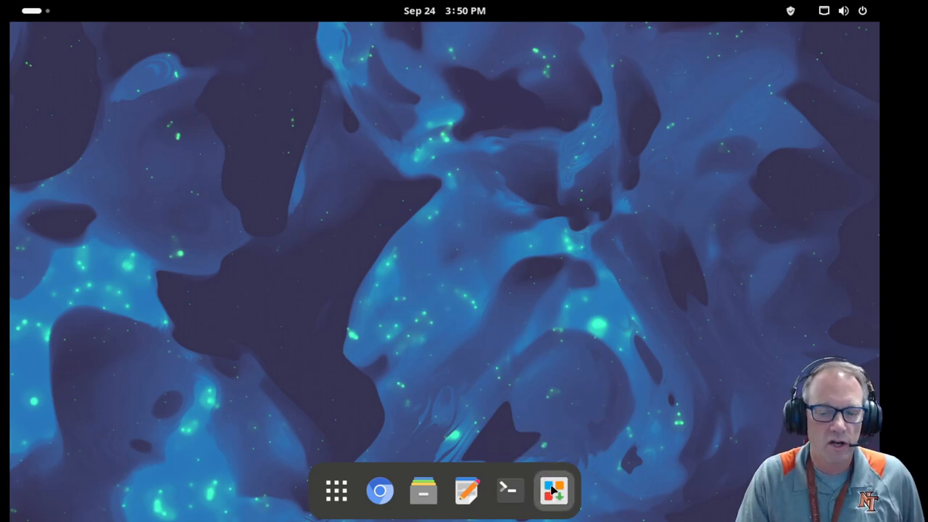
Look through the Games, Education & Science and Photo & Video categories in Add/Remove Software.
left_click(554, 490)
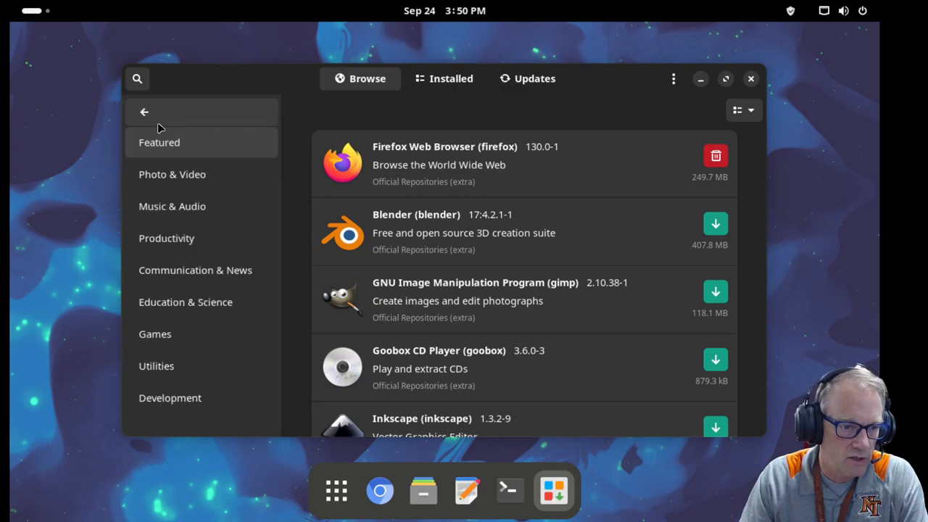
left_click(155, 333)
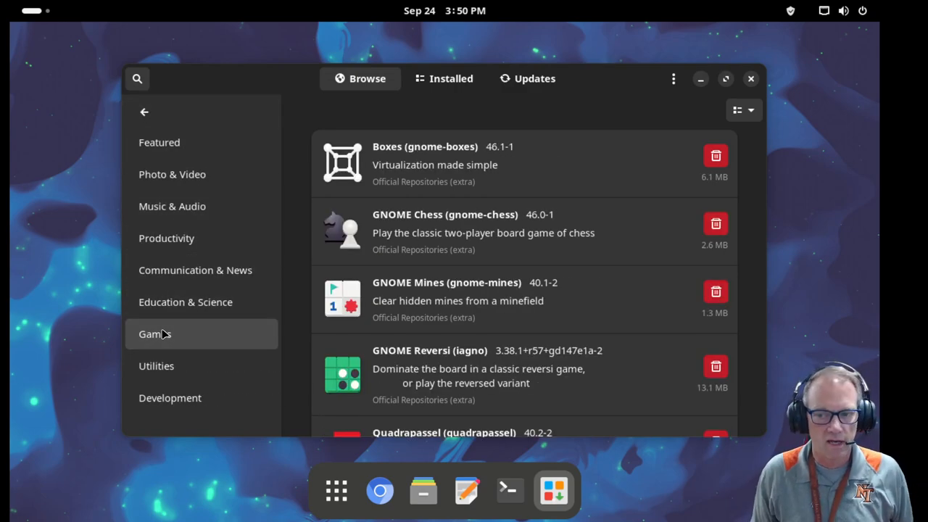
mouse_move(186, 302)
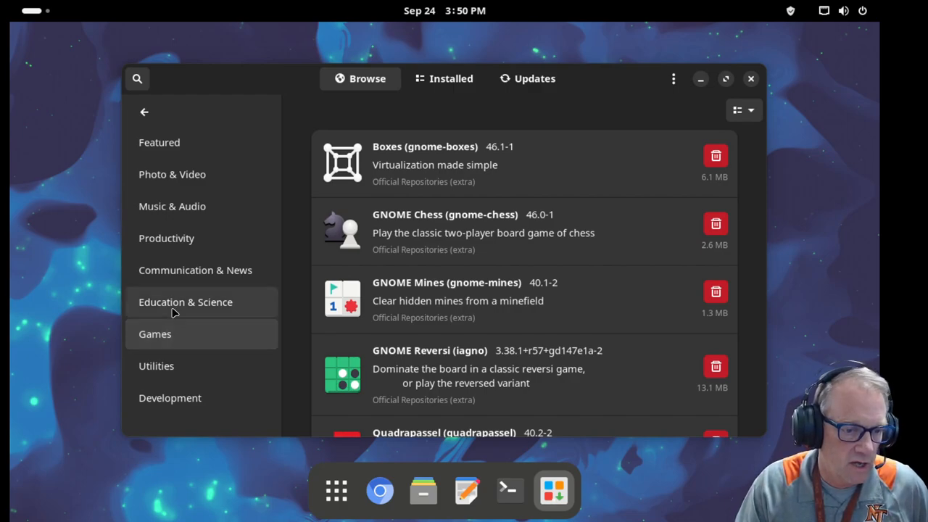
left_click(185, 302)
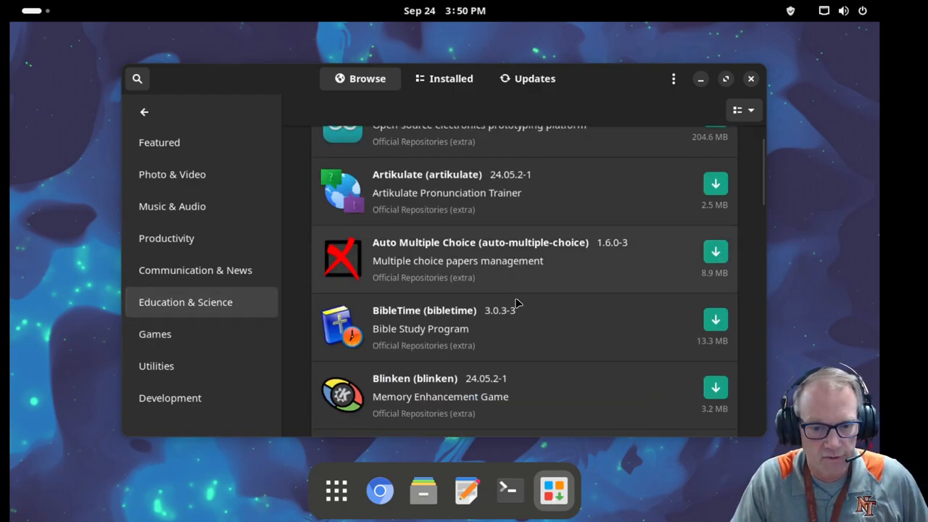
scroll("down", 3)
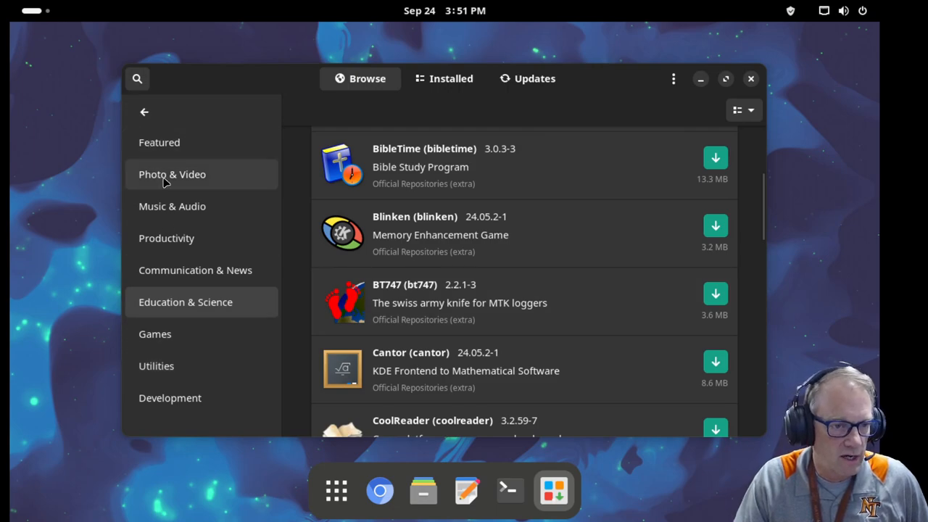
left_click(171, 174)
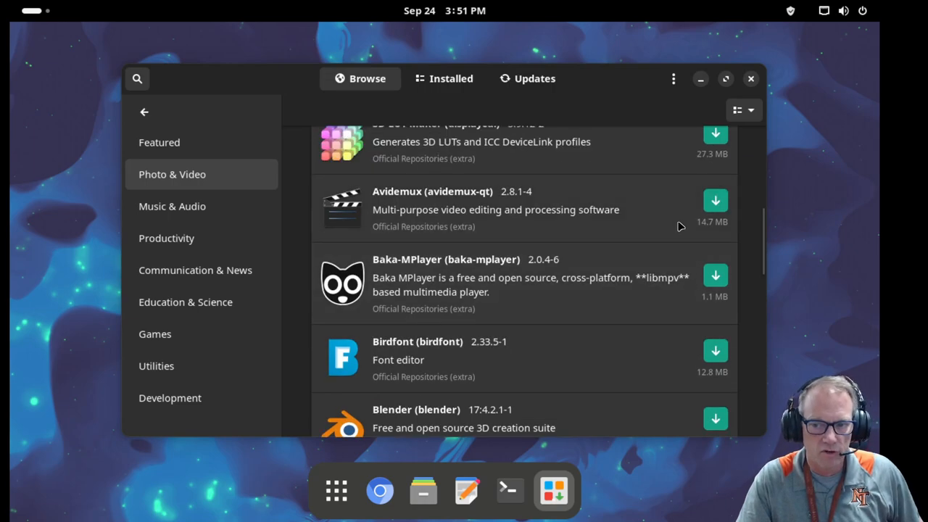
scroll("up", 3)
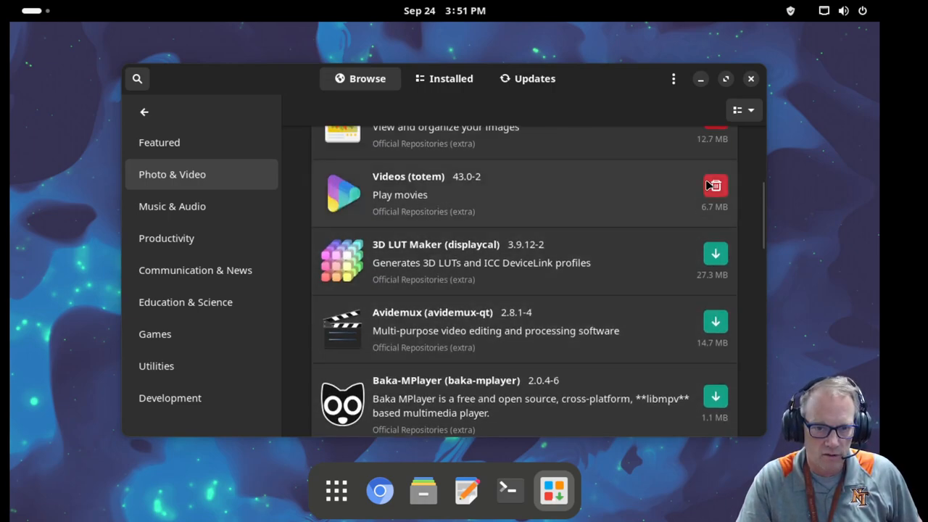
scroll("down", 3)
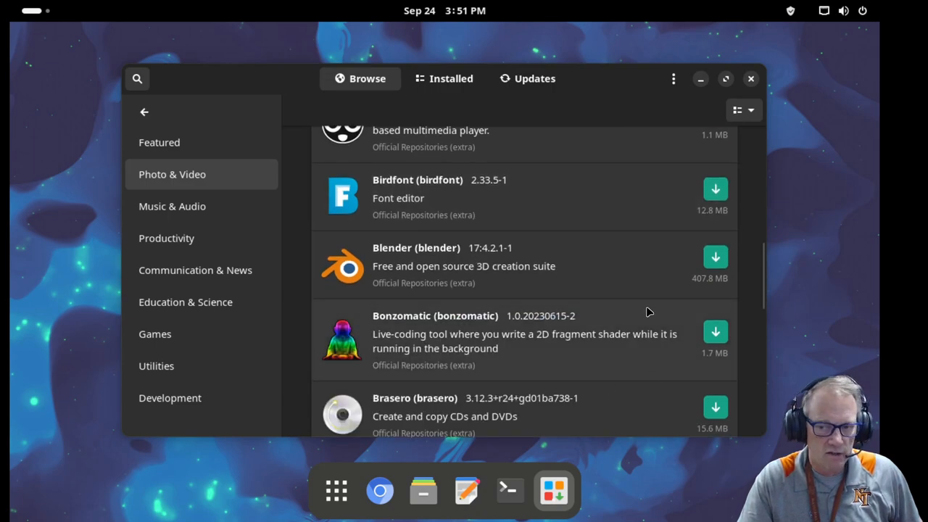
mouse_move(552, 369)
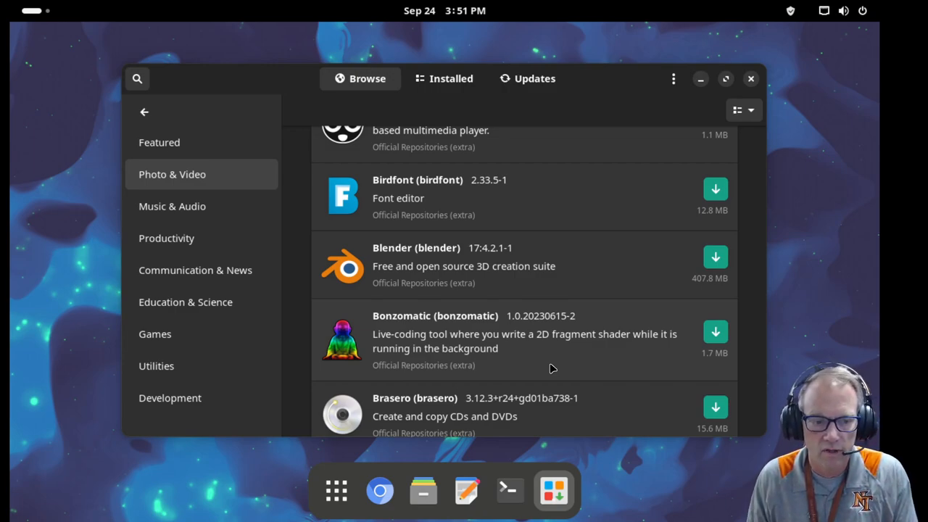
Scroll the Games category list to its end.
left_click(155, 334)
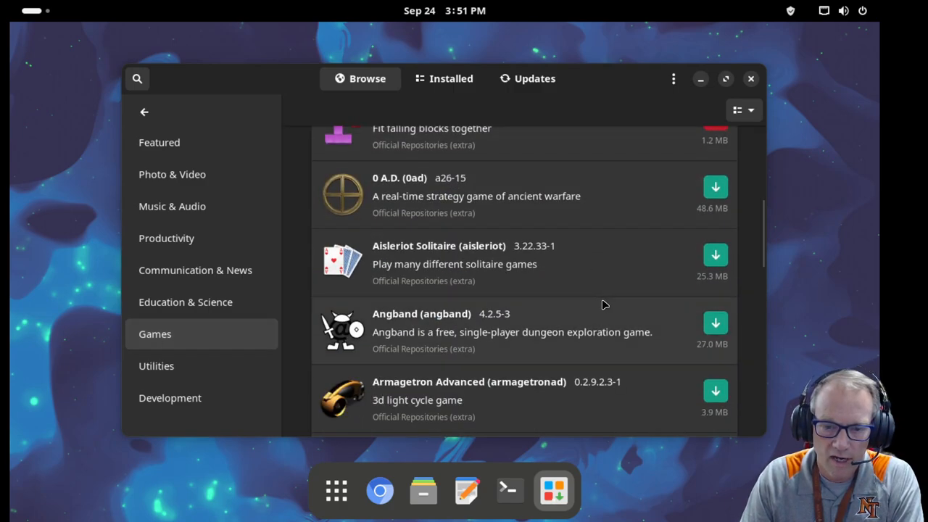
scroll("down", 3)
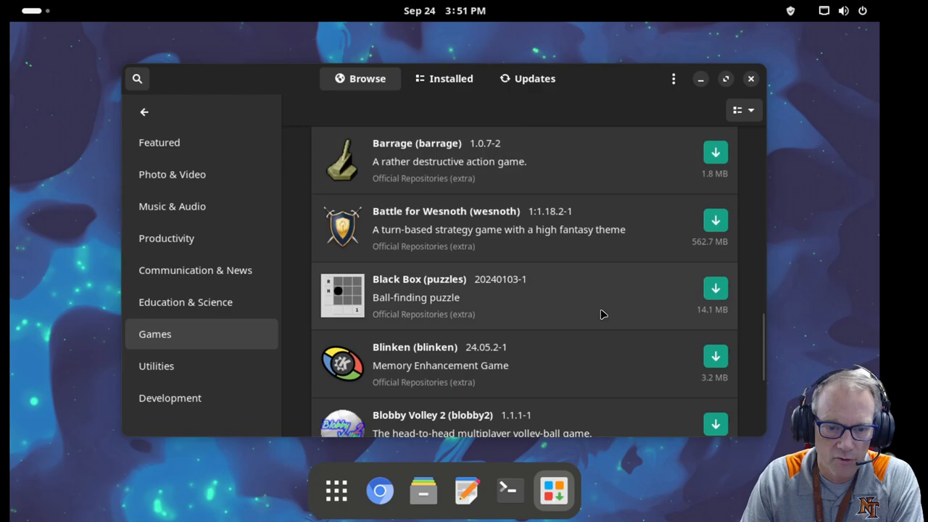
scroll("down", 3)
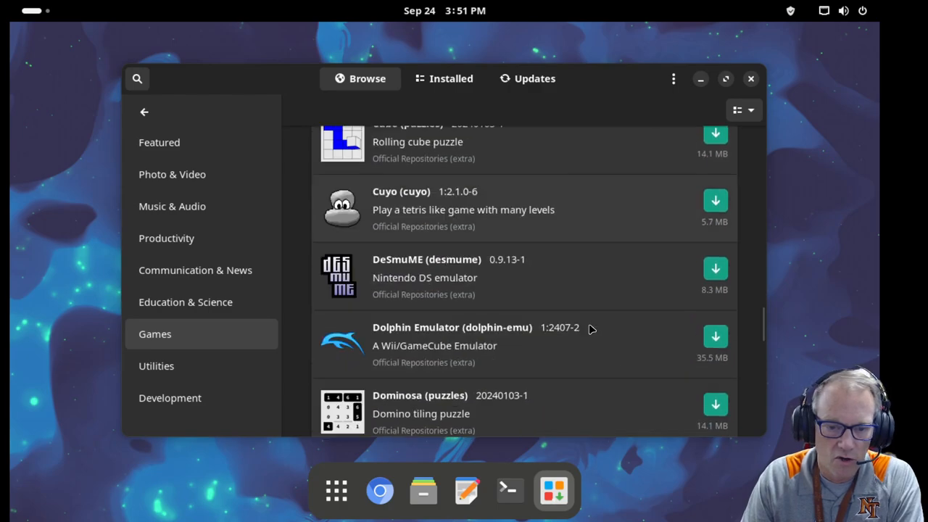
scroll("down", 3)
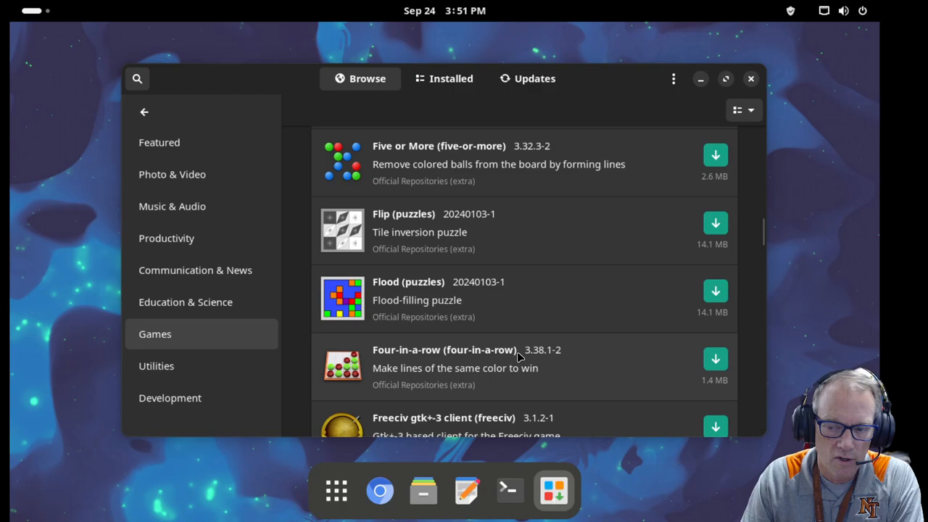
scroll("down", 3)
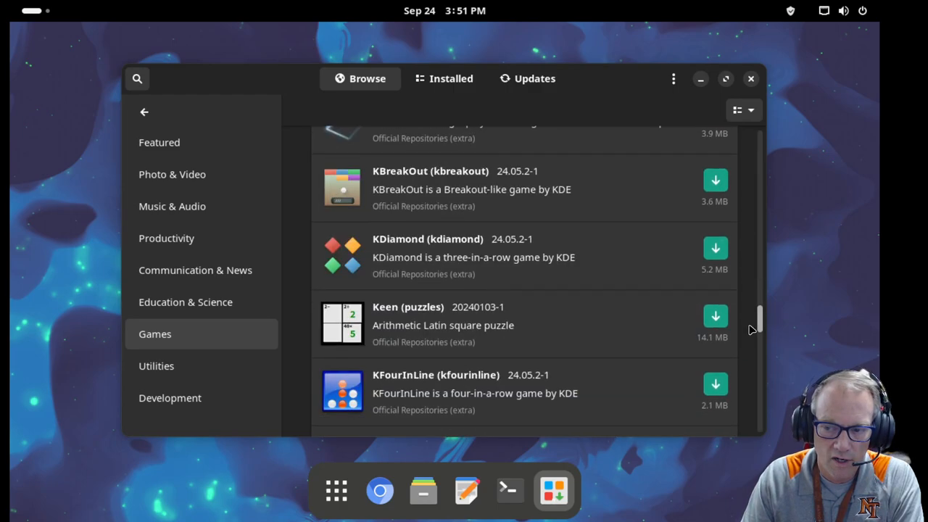
scroll("down", 3)
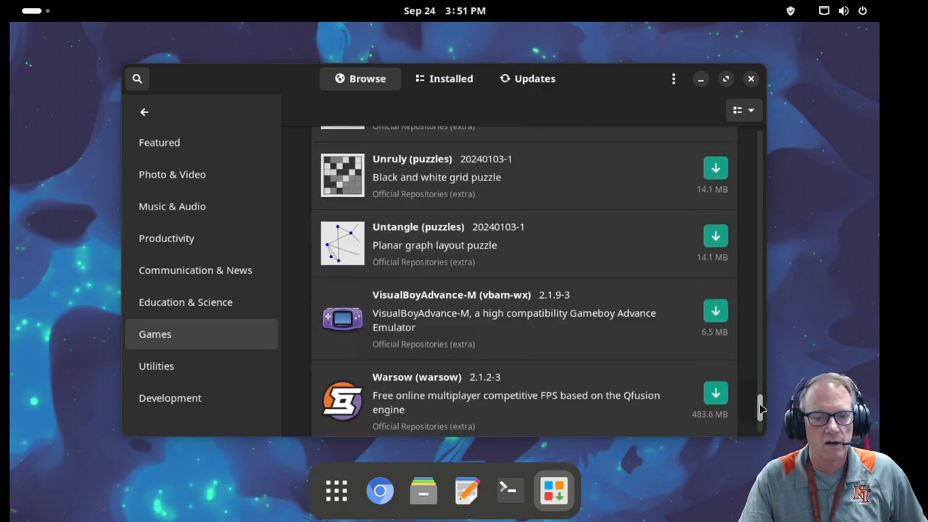
Browse Education & Science, then Music & Audio where Lollypop shows as installed.
left_click(186, 302)
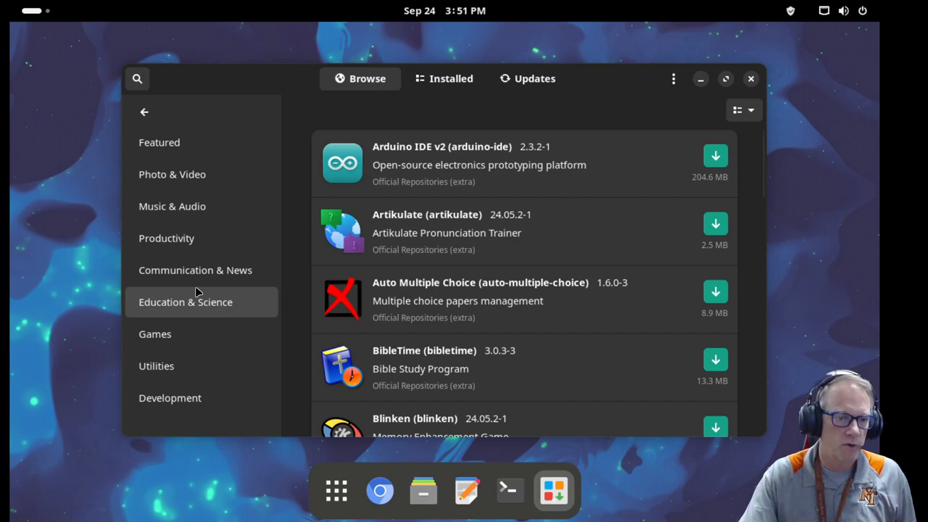
left_click(171, 206)
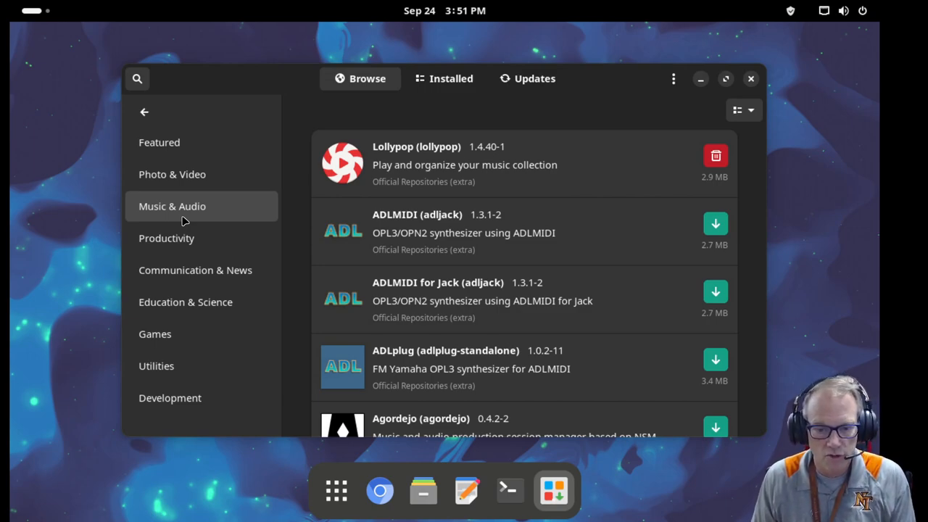
mouse_move(529, 383)
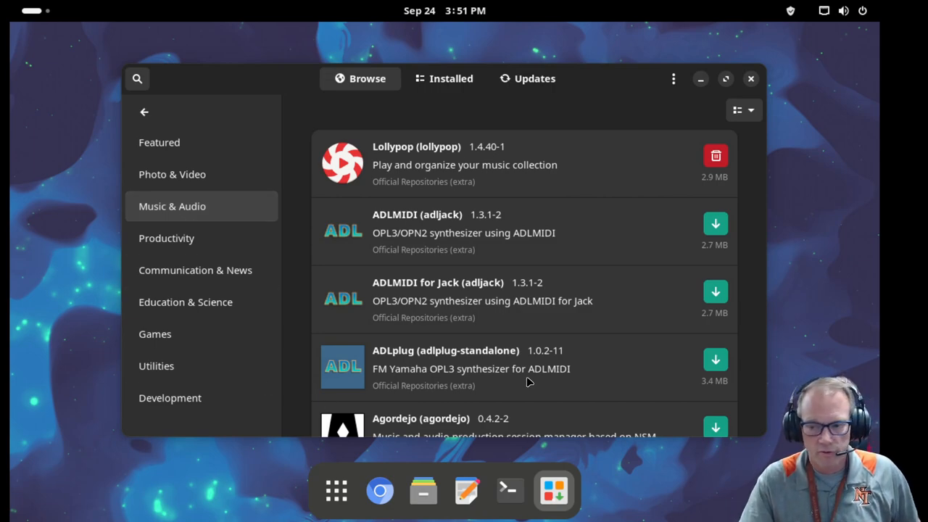
left_click(144, 113)
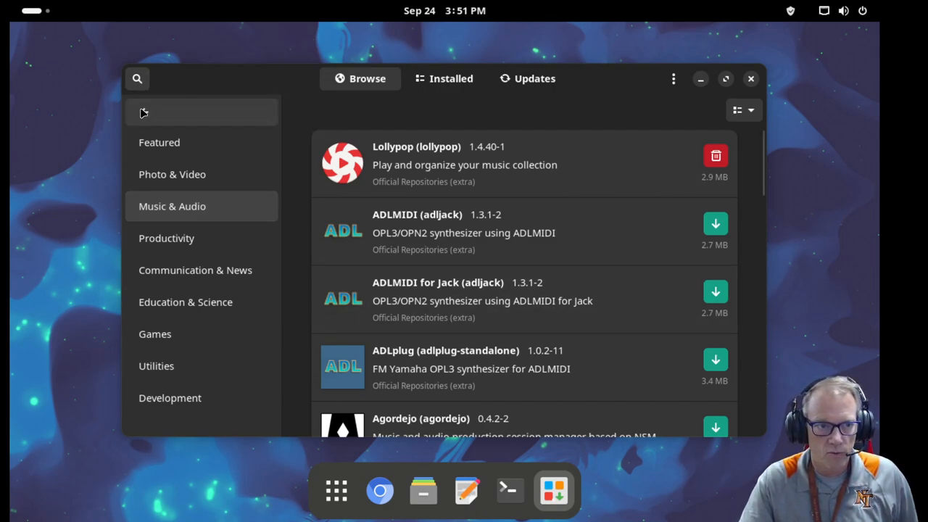
Search for kdenlive, mark it for installation and apply the change.
left_click(137, 78)
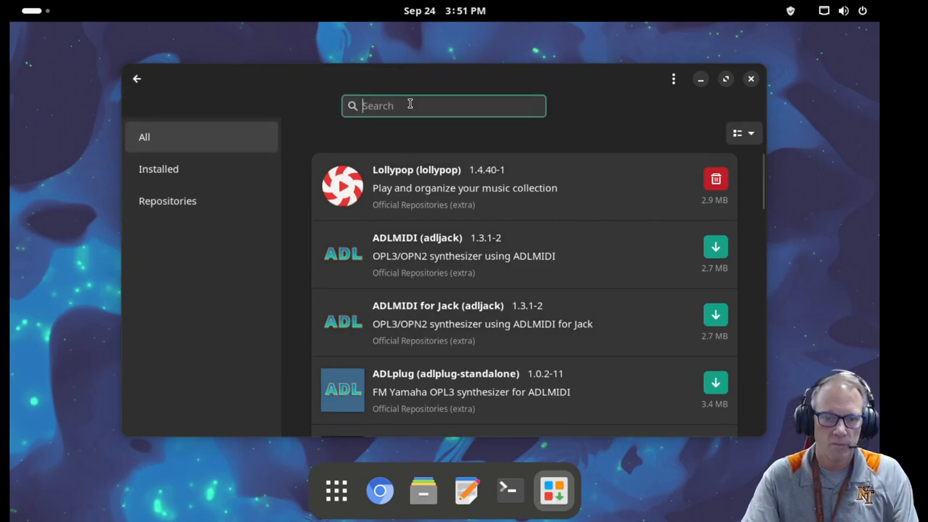
type("kdenl")
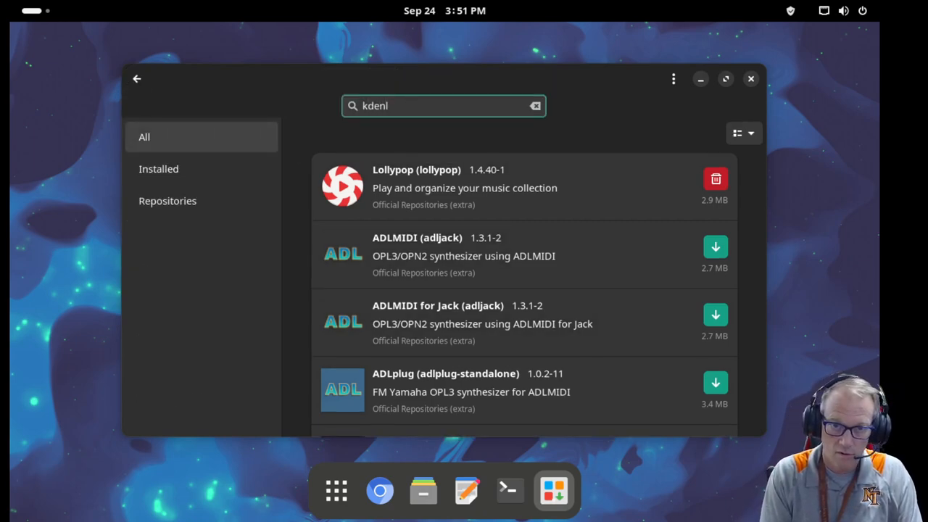
type("ive")
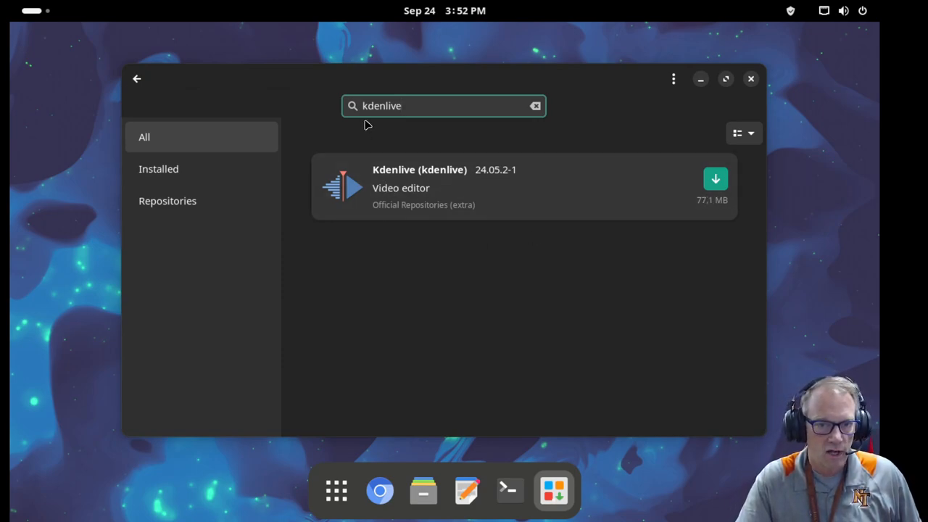
left_click(716, 178)
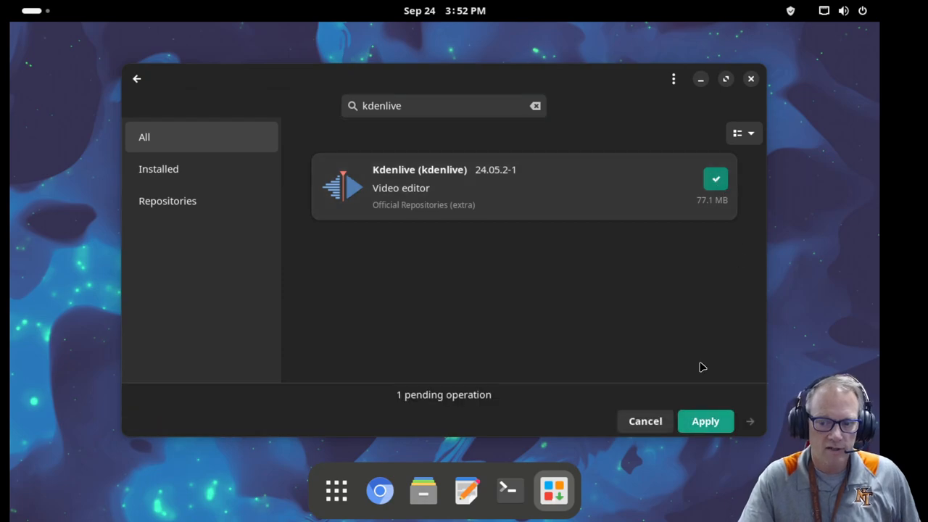
left_click(705, 421)
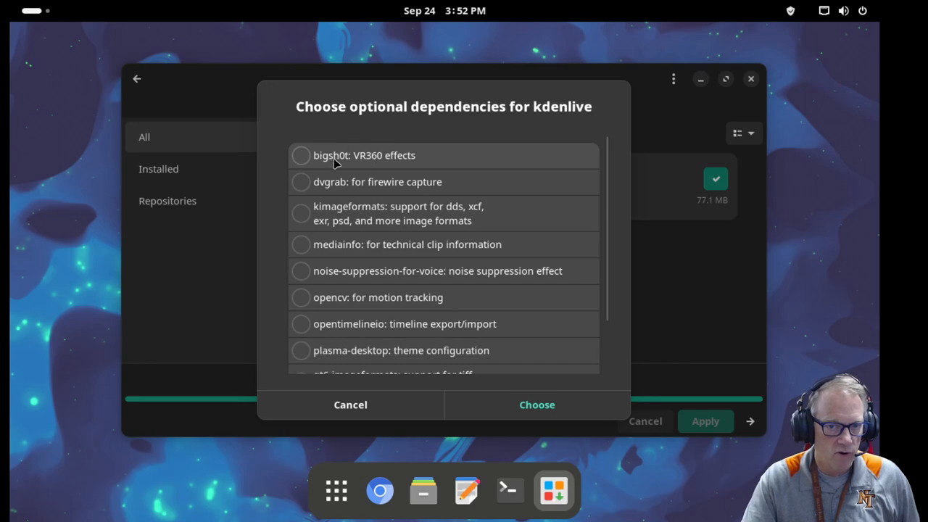
mouse_move(370, 194)
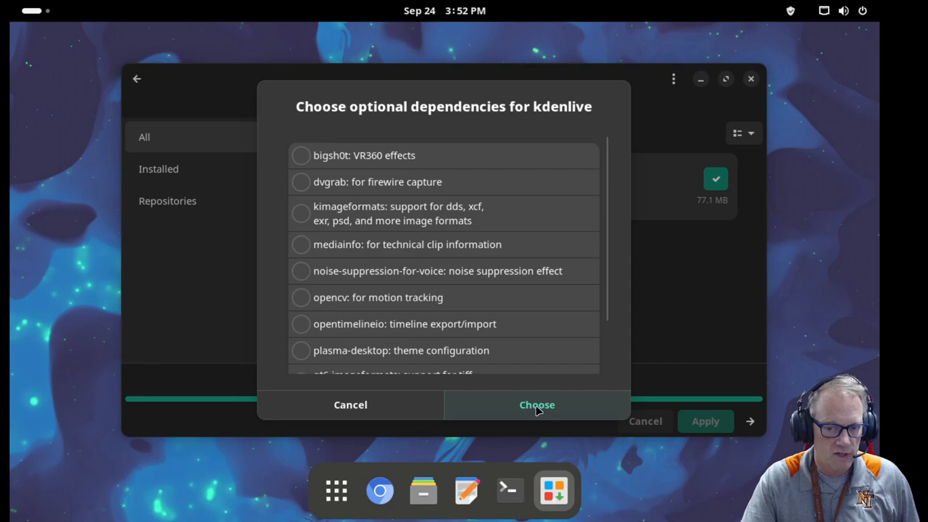
Choose the optional dependencies, approve the 33-package transaction and authenticate to start downloading.
left_click(537, 405)
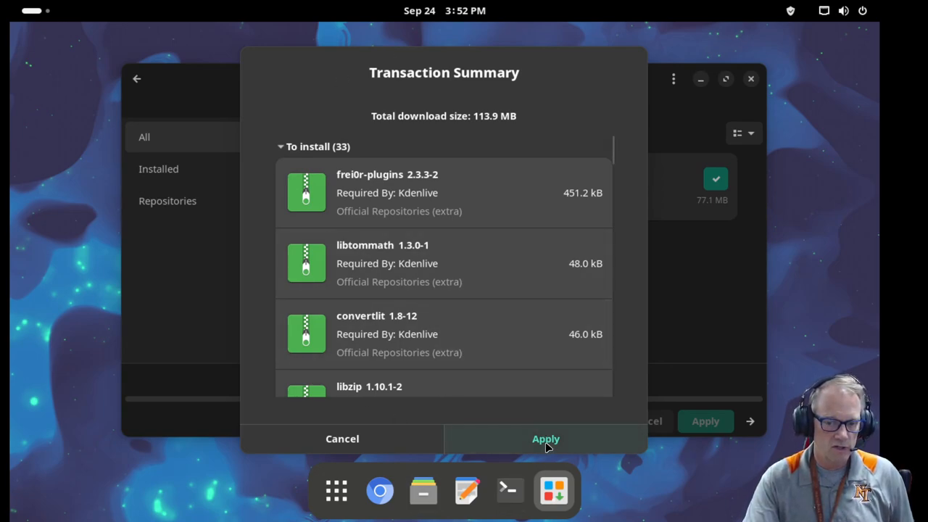
left_click(545, 438)
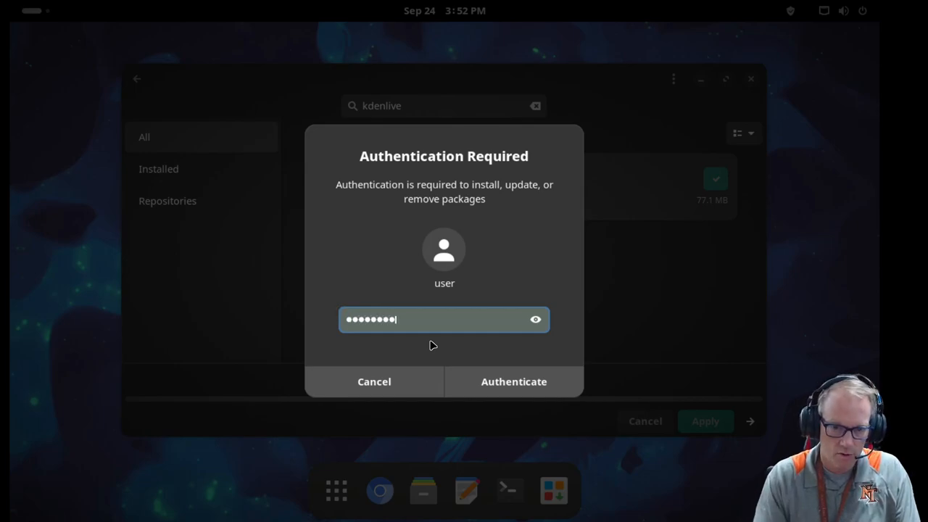
left_click(513, 382)
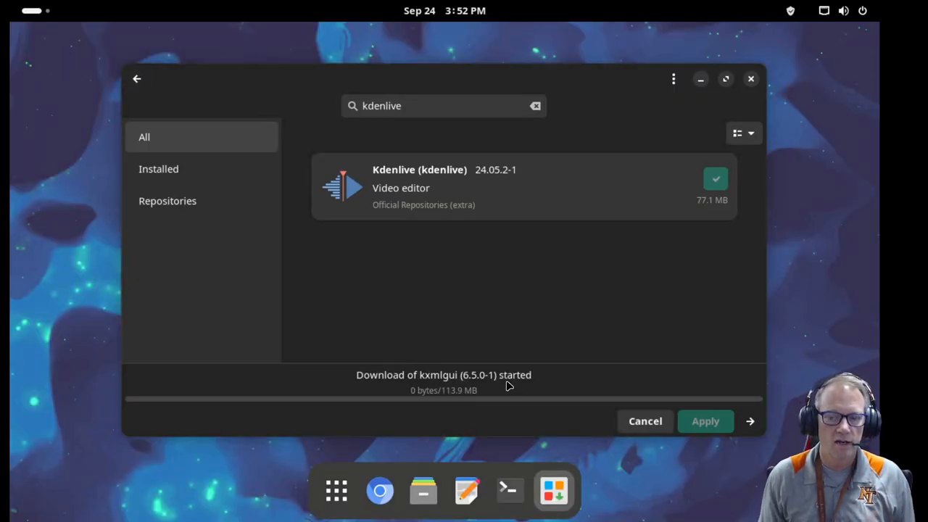